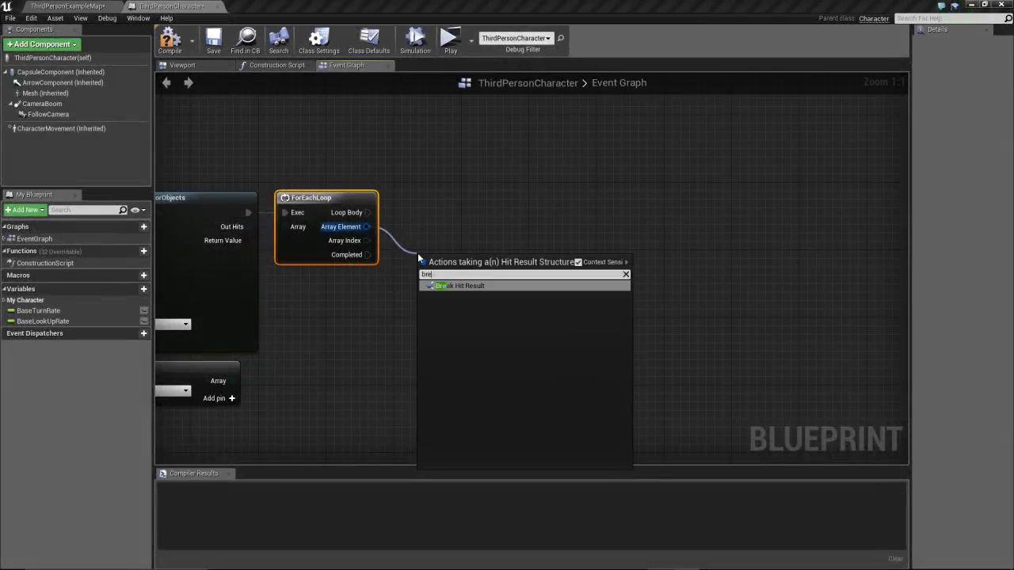
Add a Break Hit Result node from the ForEachLoop's Array Element.
left_click(456, 286)
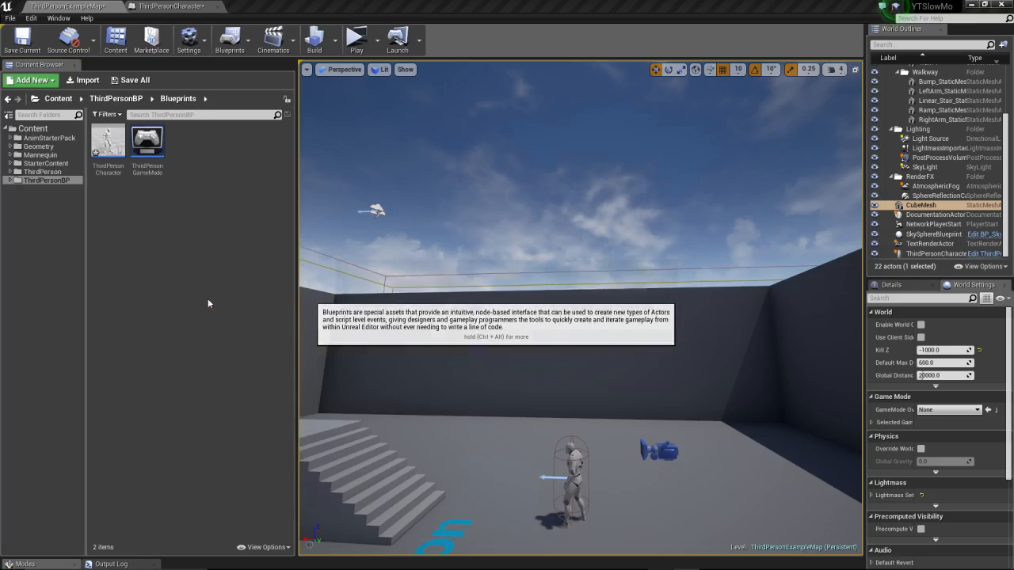
Add a new Blueprint class with Character as its parent class.
left_click(31, 80)
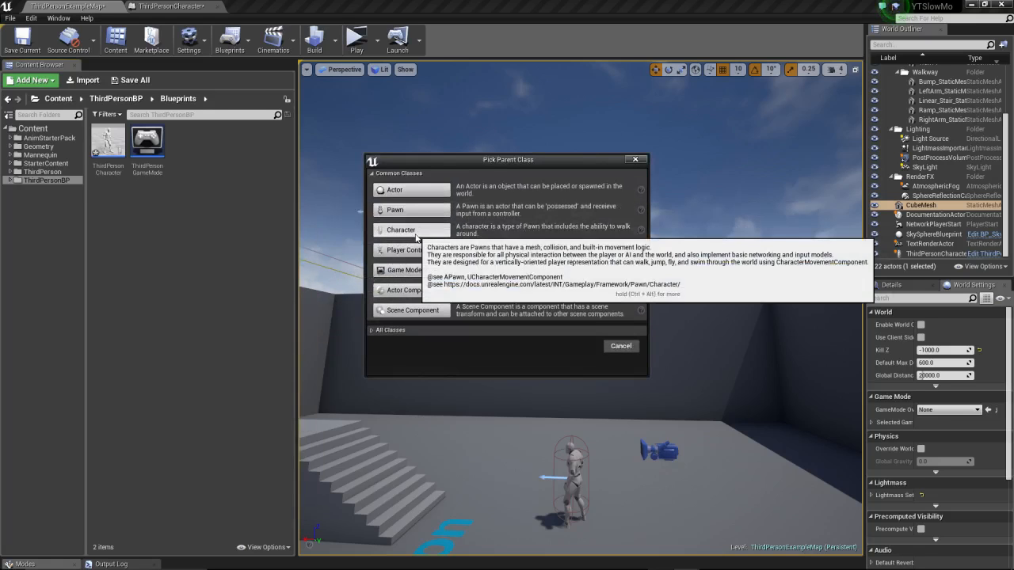
left_click(400, 230)
type("BP_I")
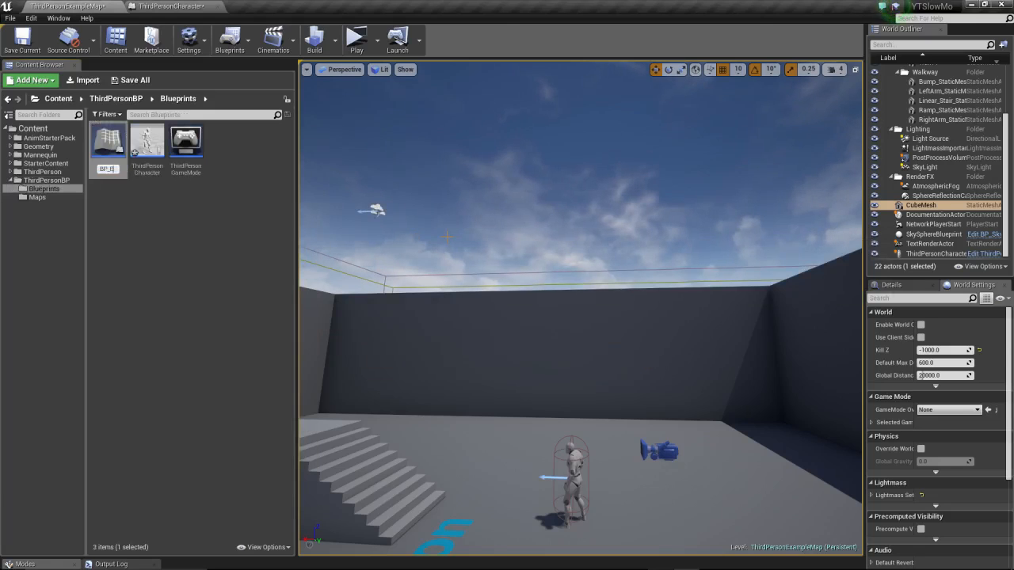
mouse_move(108, 147)
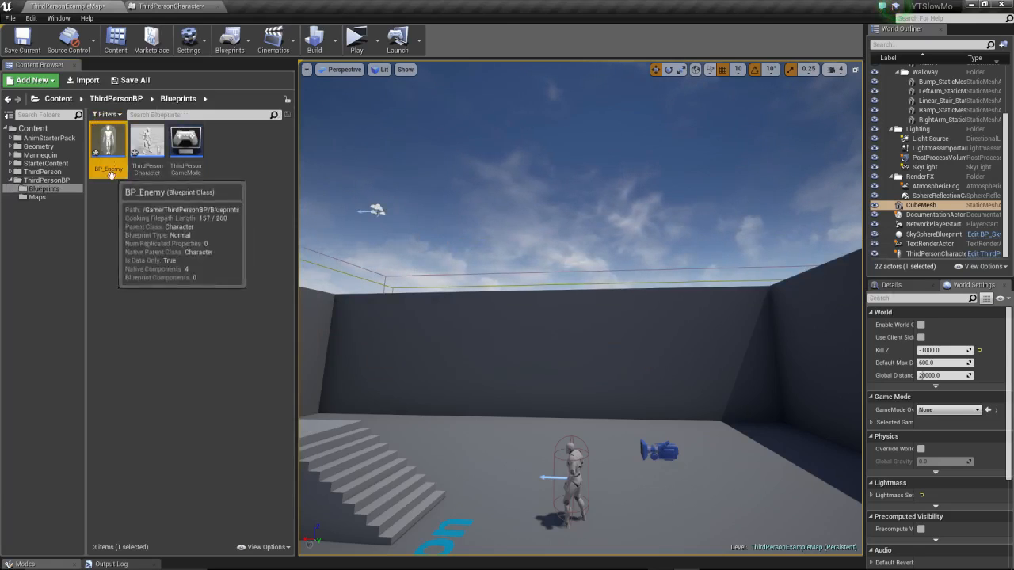
Give BP_Enemy's mesh SK_Mannequin, Location Z -90, Rotation Z -90 and ThirdPerson_AnimBP.
double_click(107, 140)
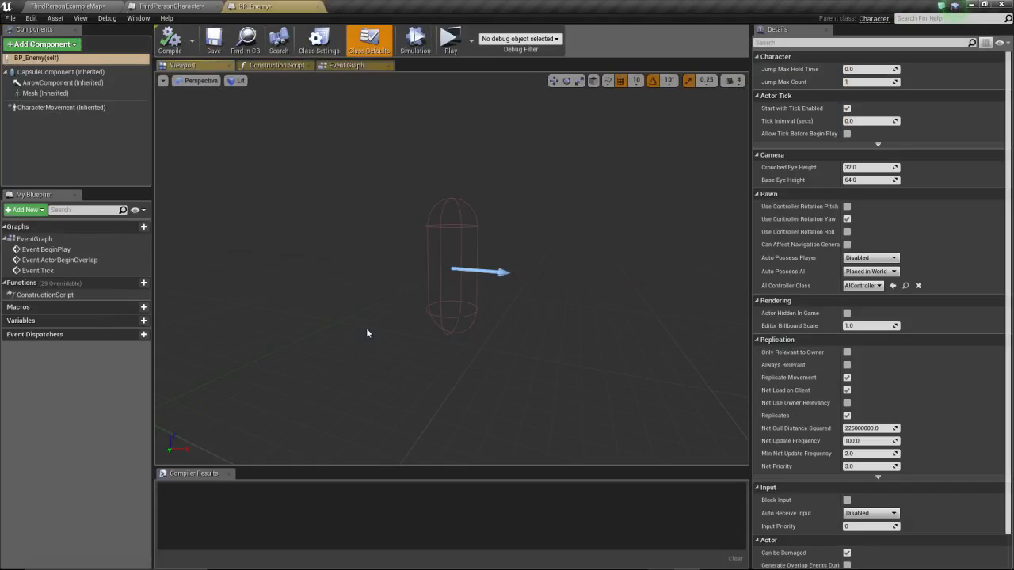
left_click(46, 92)
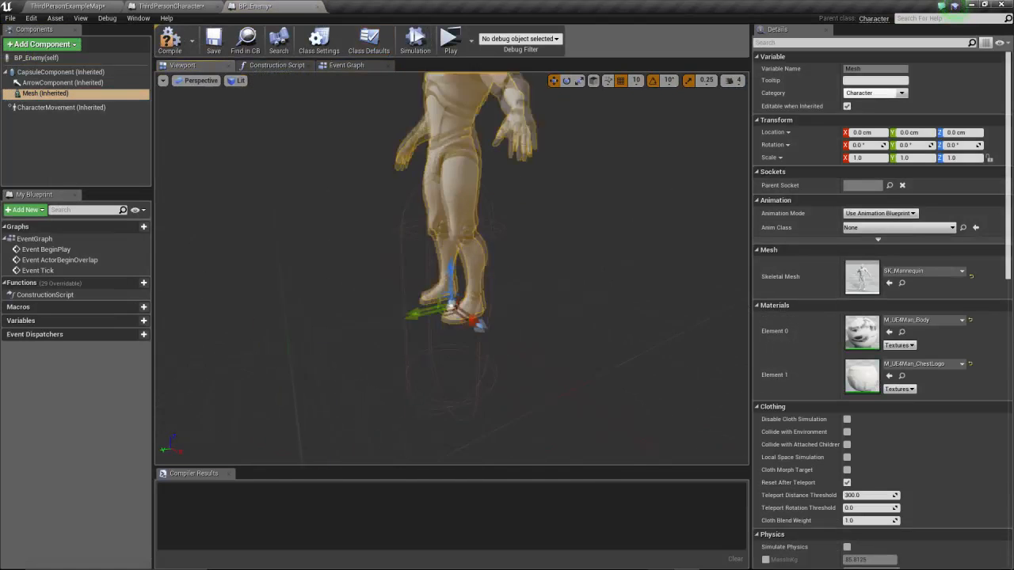
left_click_drag(472, 309, 487, 333)
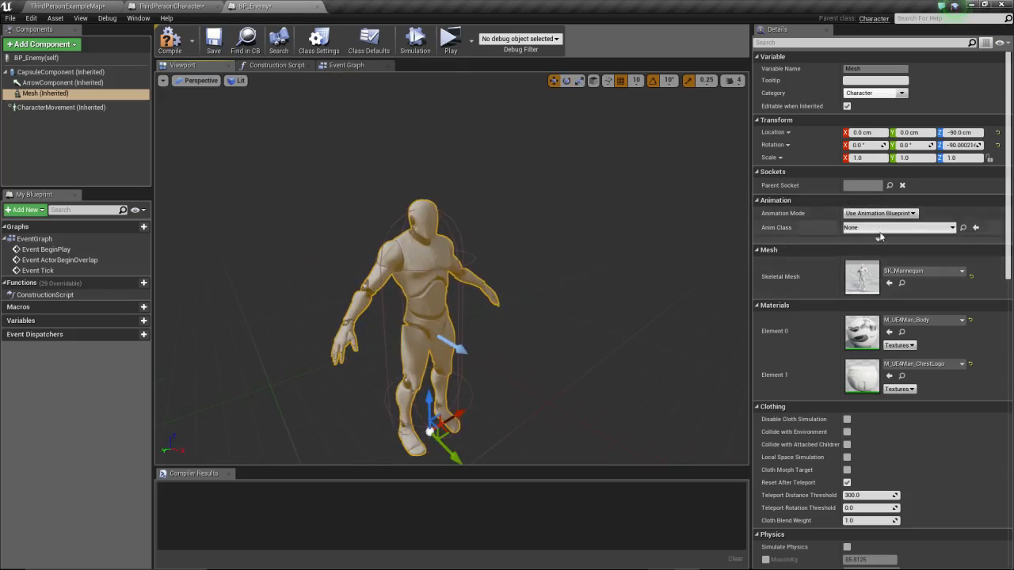
left_click(899, 228)
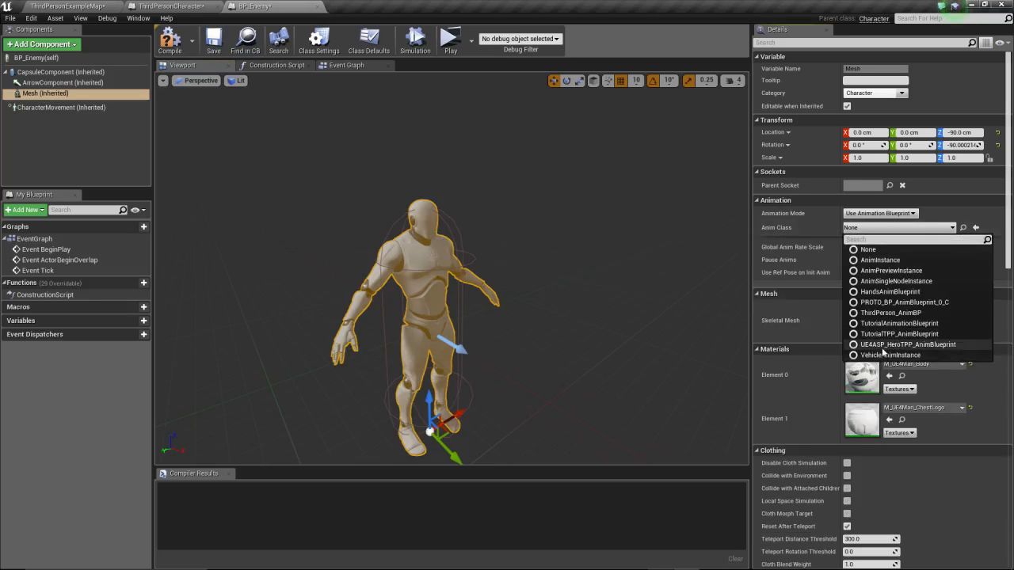
mouse_move(891, 334)
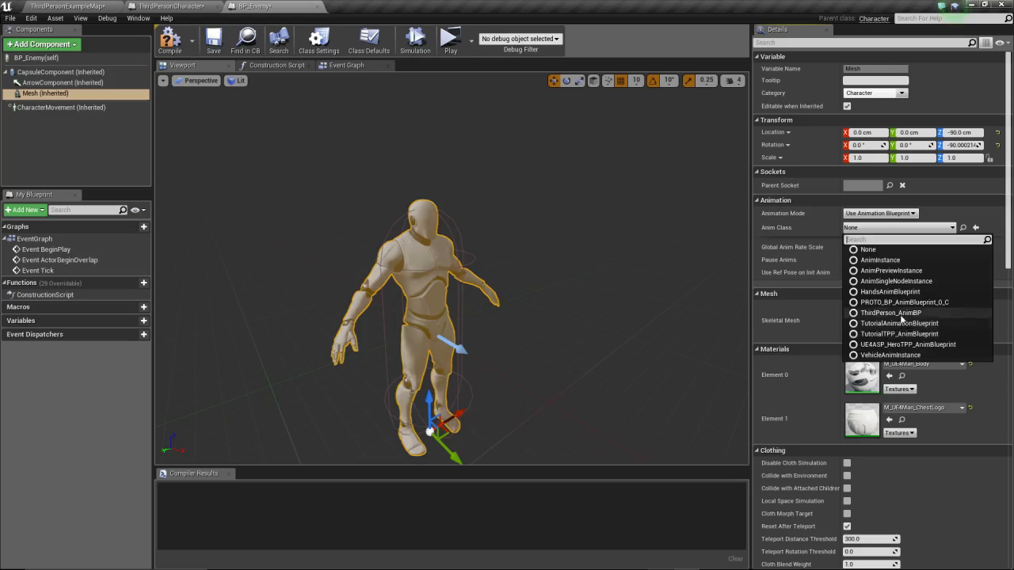
left_click(887, 313)
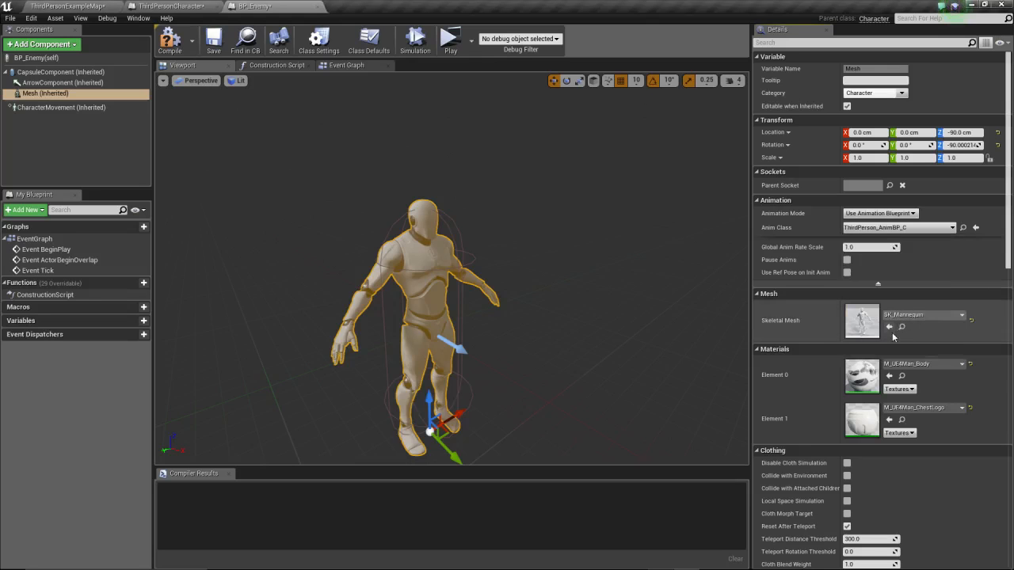
Compile BP_Enemy and reconfirm ThirdPerson_AnimBP and SK_Mannequin on the Mesh component.
left_click(977, 8)
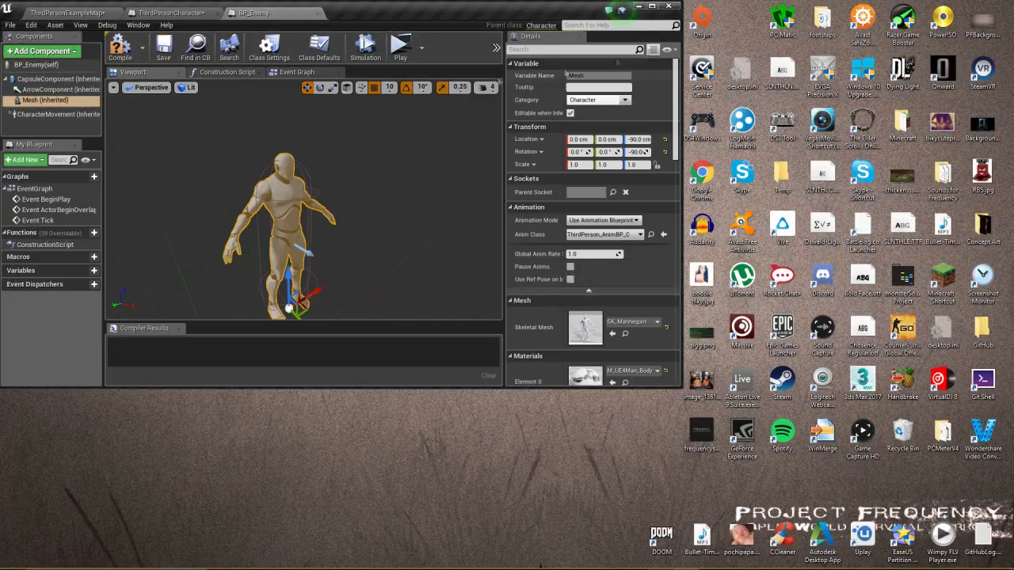
left_click(652, 6)
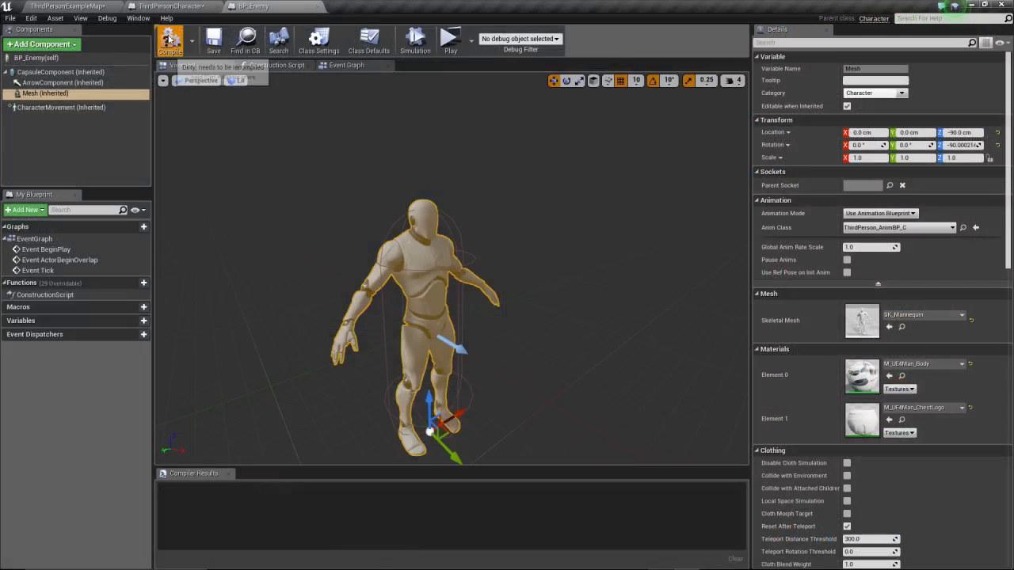
left_click(170, 39)
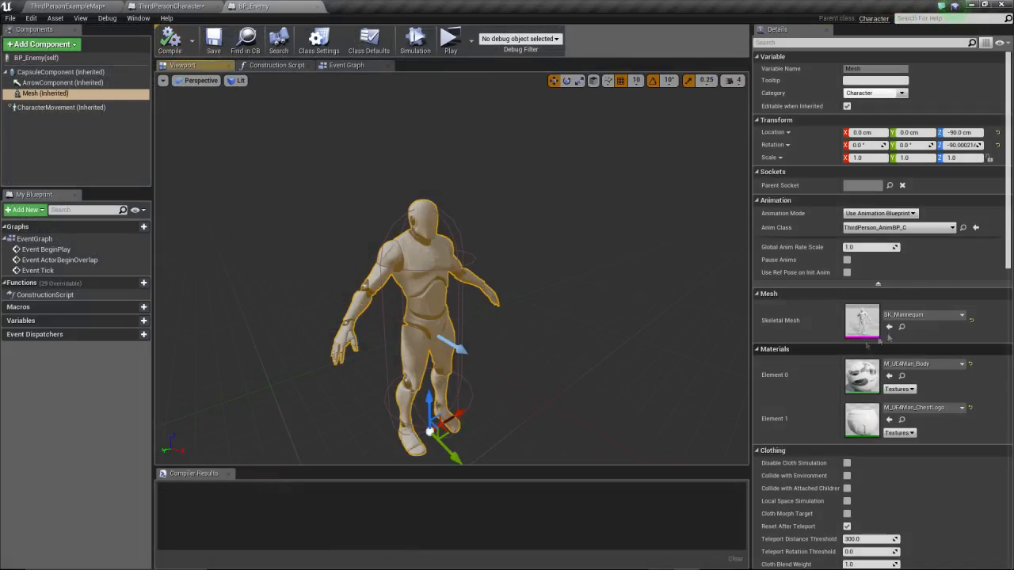
left_click(958, 227)
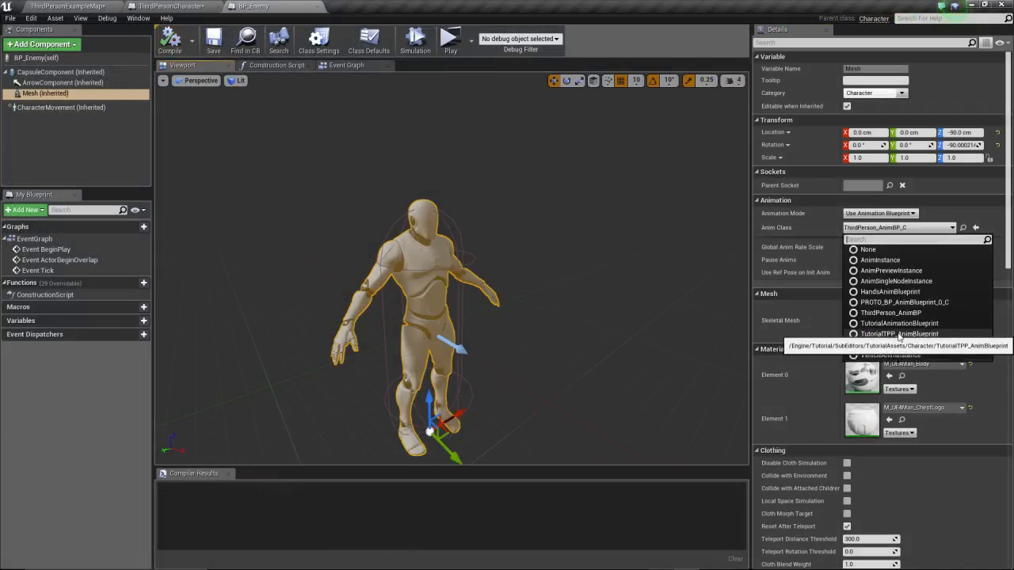
left_click(879, 312)
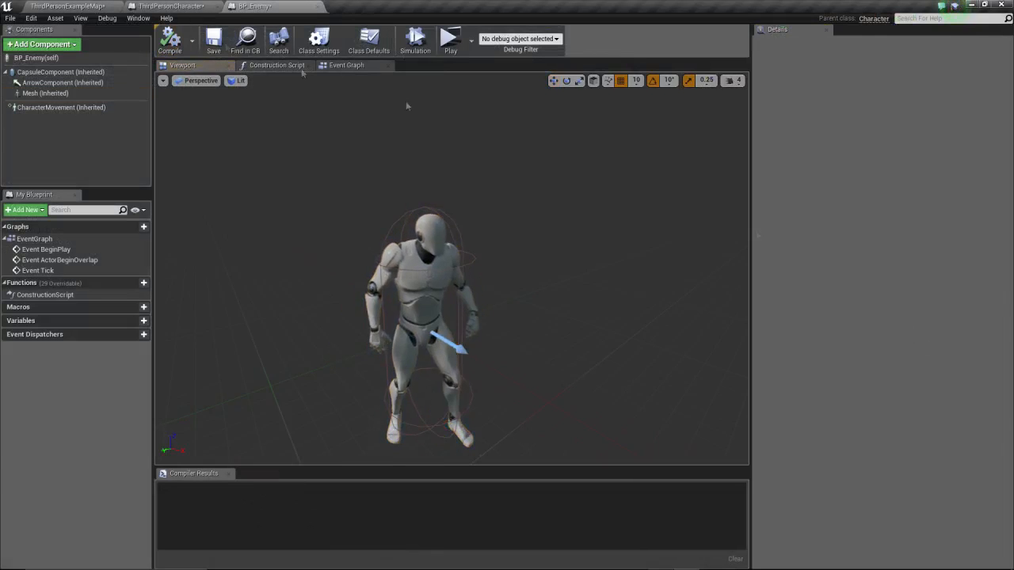
left_click(47, 6)
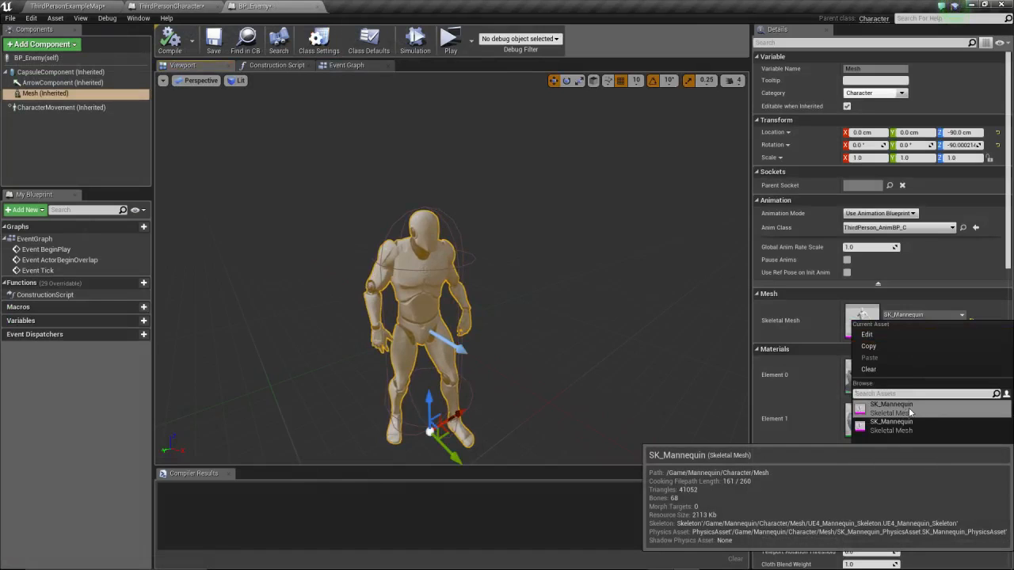
mouse_move(899, 409)
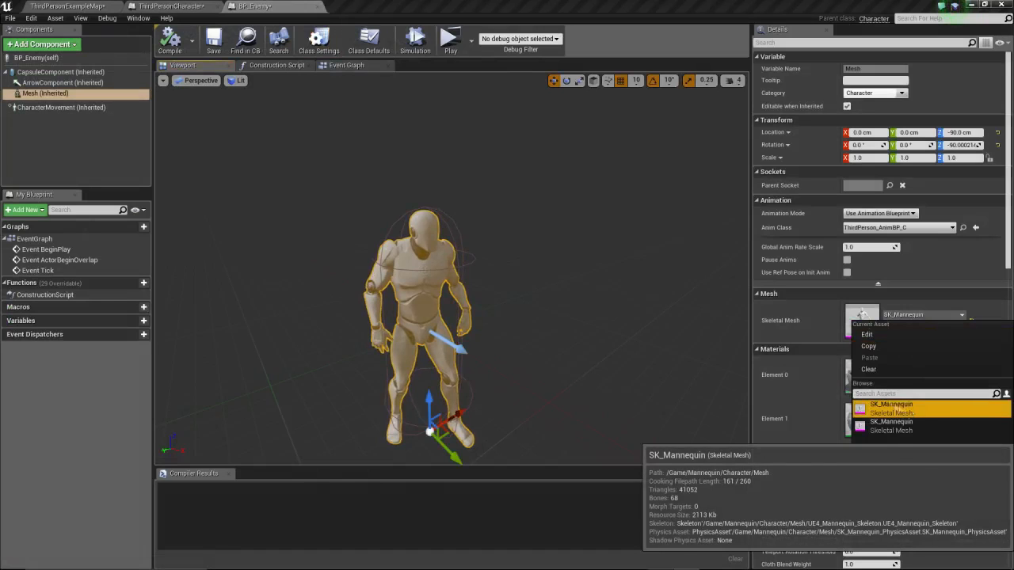
left_click(963, 229)
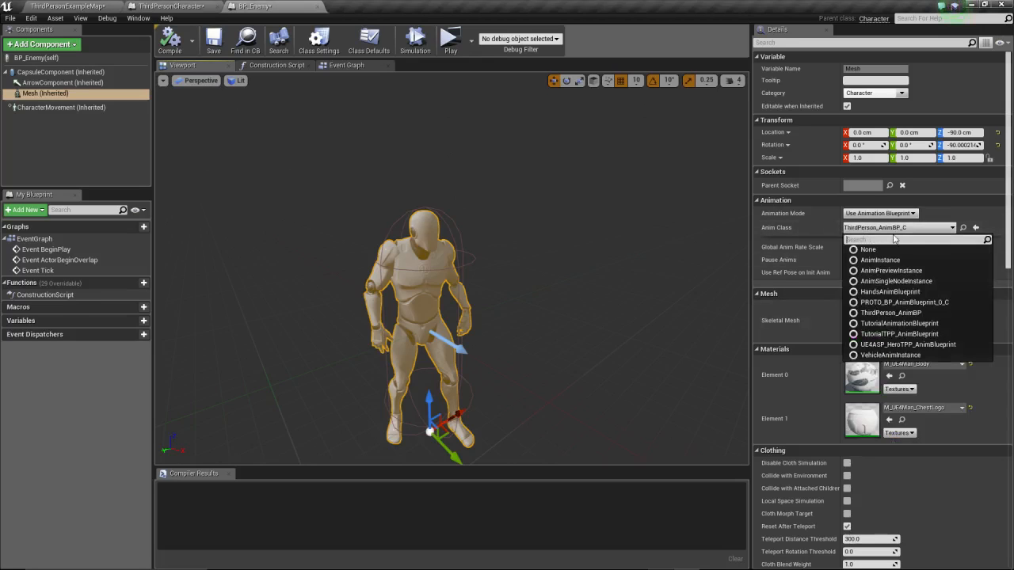
mouse_move(251, 253)
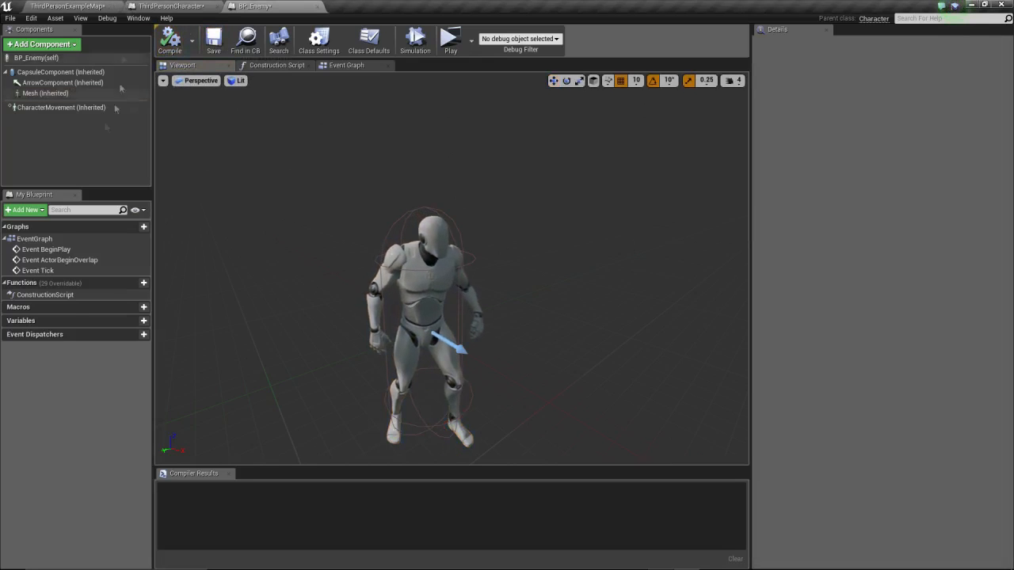
left_click(46, 94)
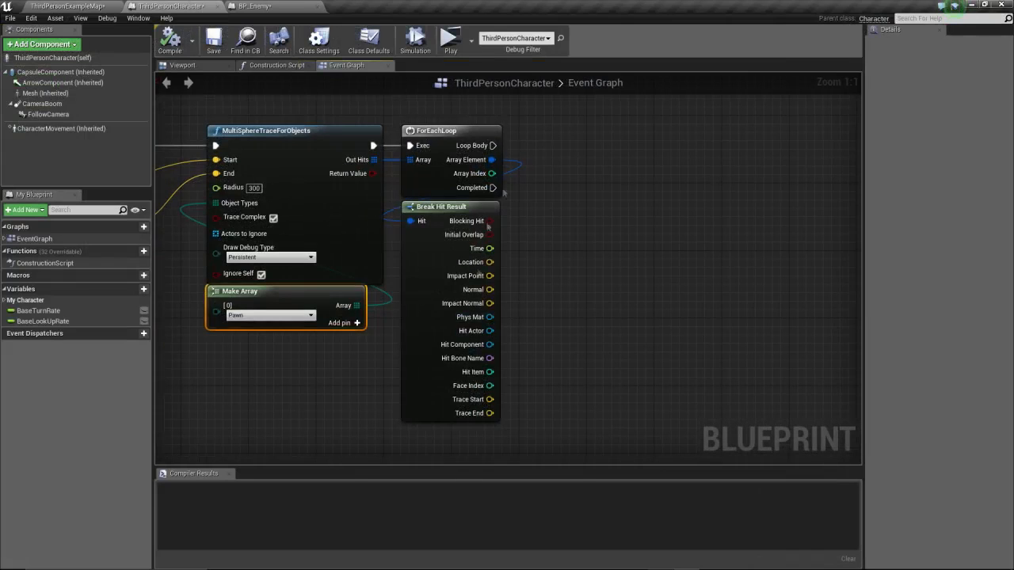
Add a Cast To BP_Enemy node fed by the Hit Actor pin.
left_click_drag(492, 330, 576, 166)
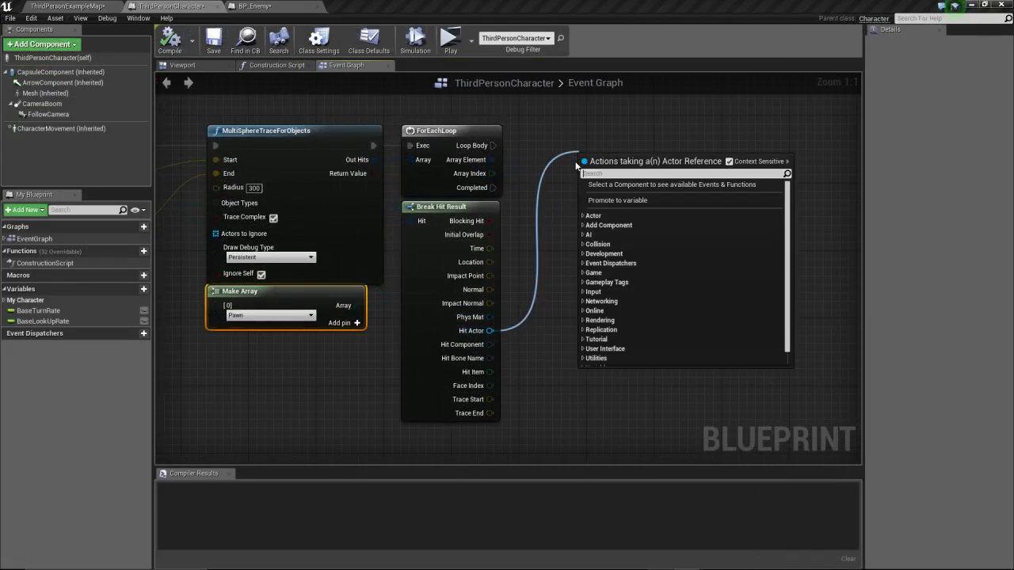
type("cast to BP")
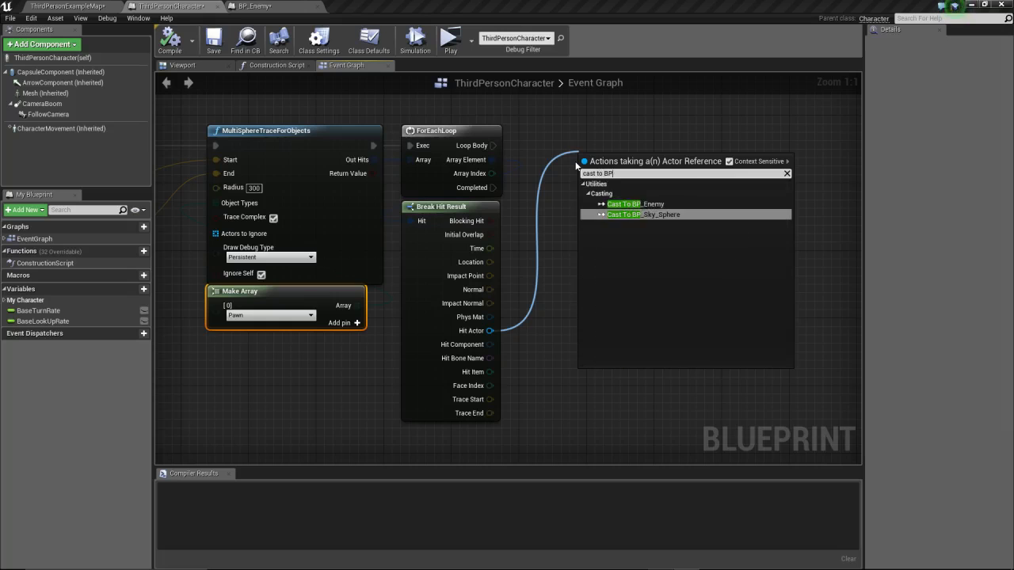
left_click(636, 203)
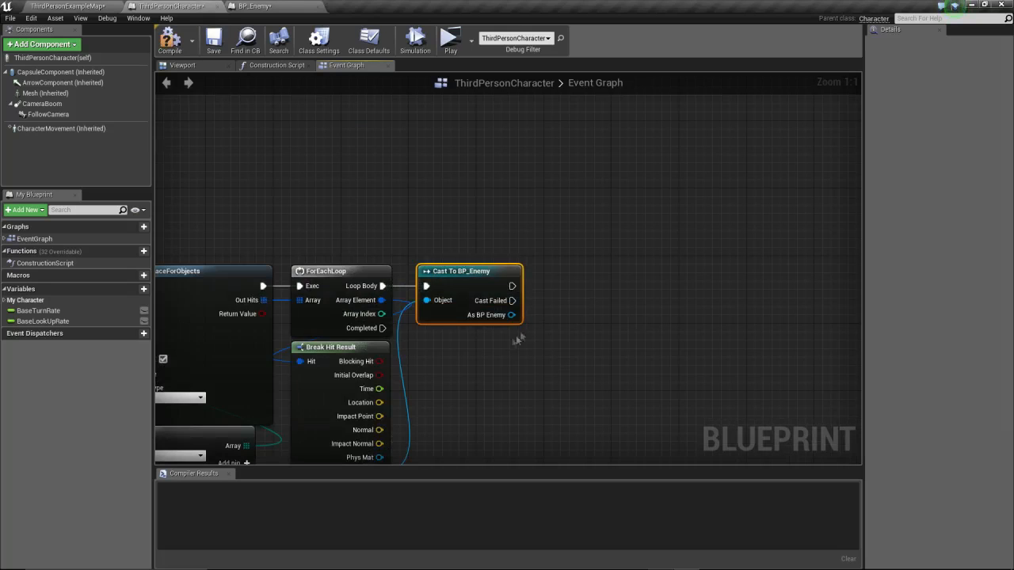
mouse_move(496, 204)
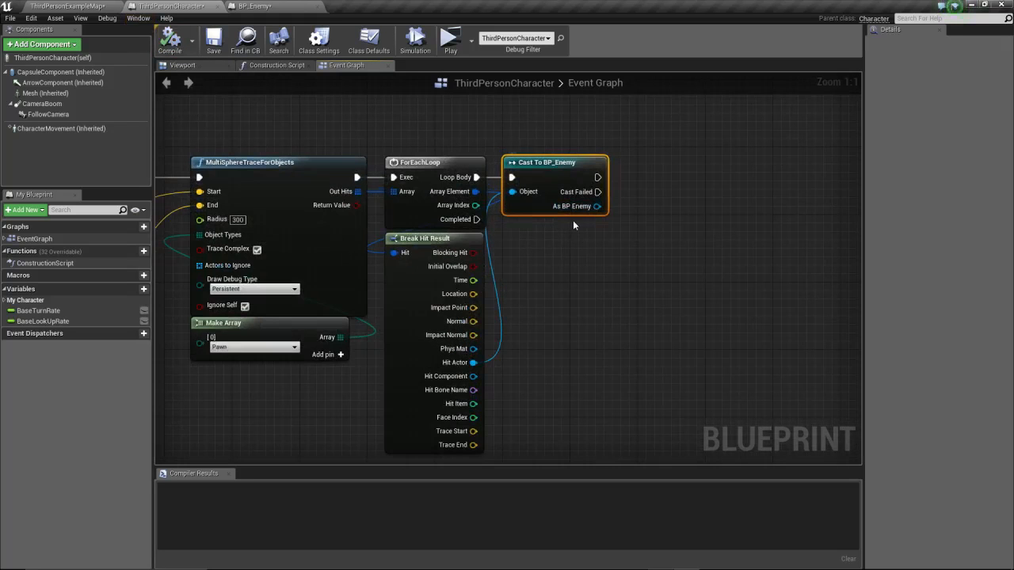
mouse_move(582, 190)
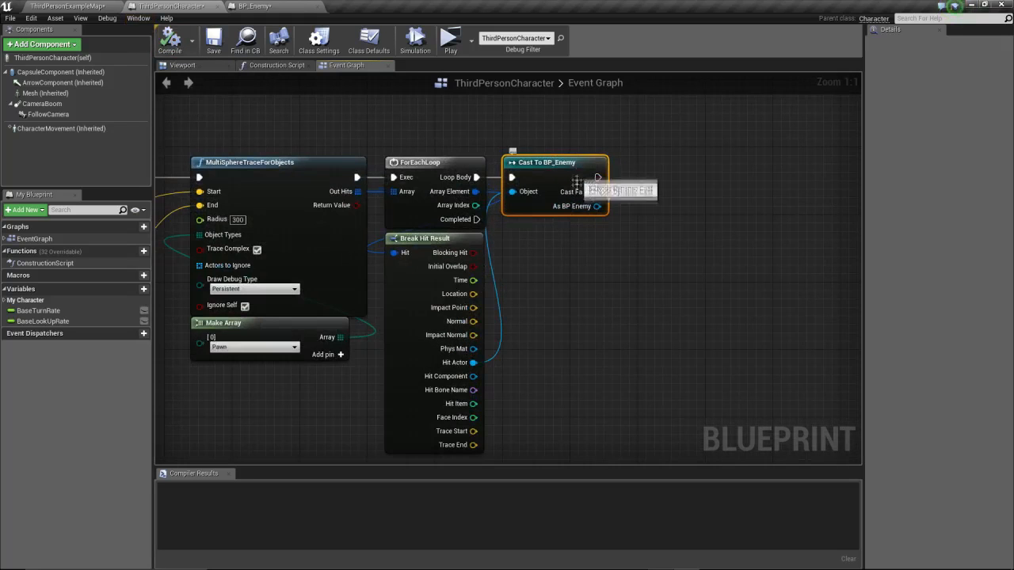
Add a custom event in BP_Enemy's Event Graph and rename it ActivateSlowMo.
left_click(243, 6)
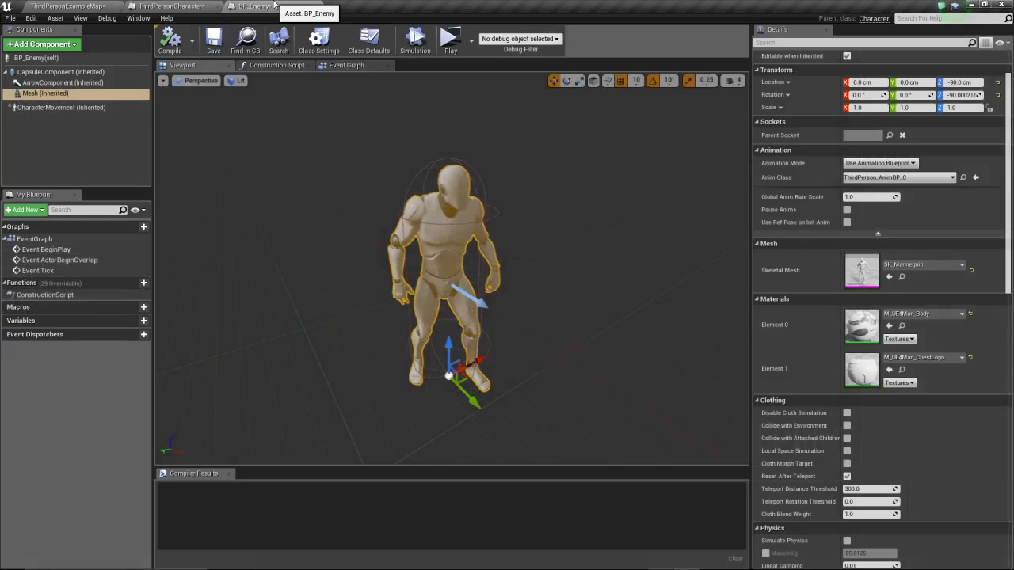
left_click(354, 66)
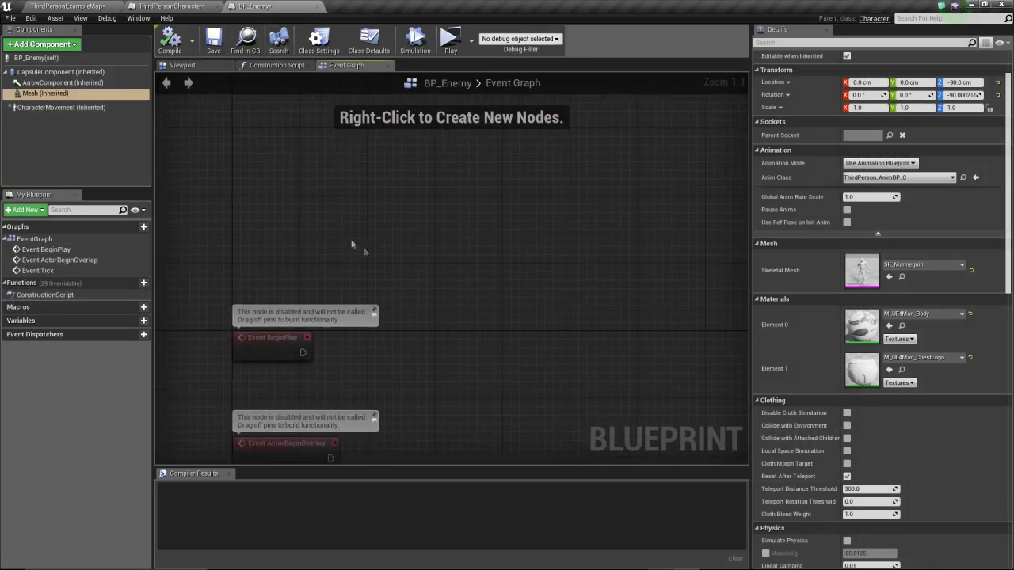
right_click(364, 250)
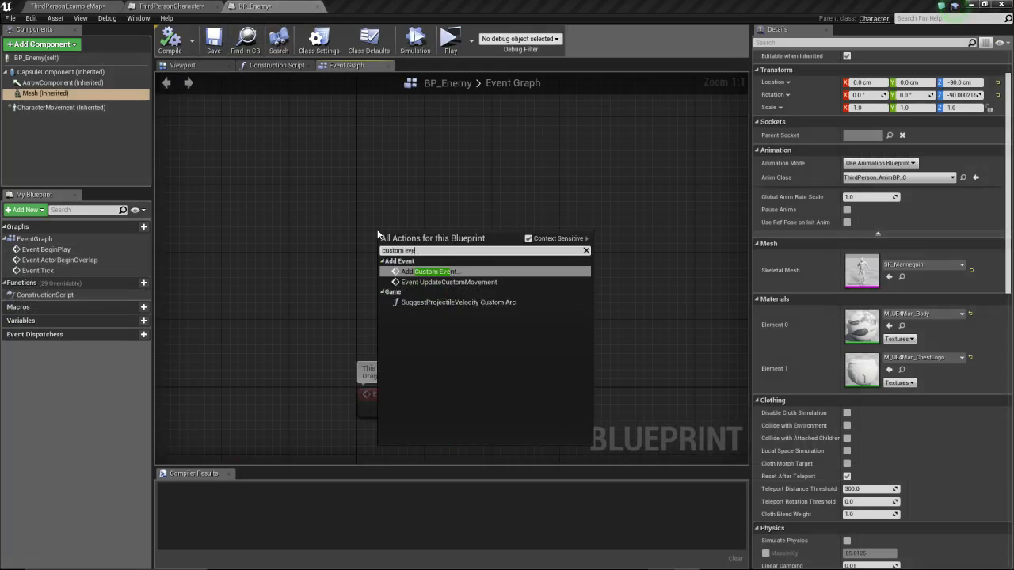
left_click(432, 271)
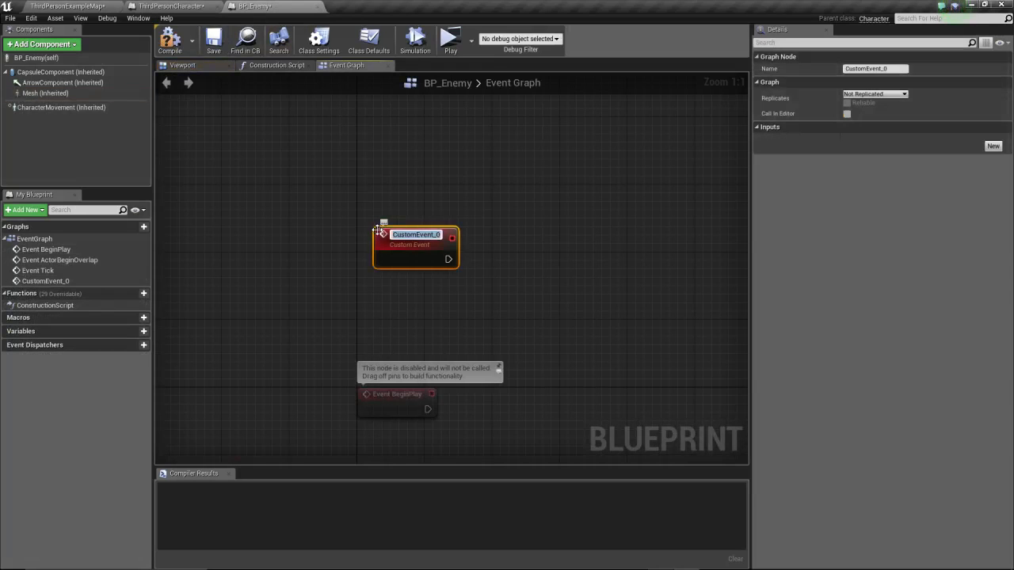
type("ActivateSlowMo")
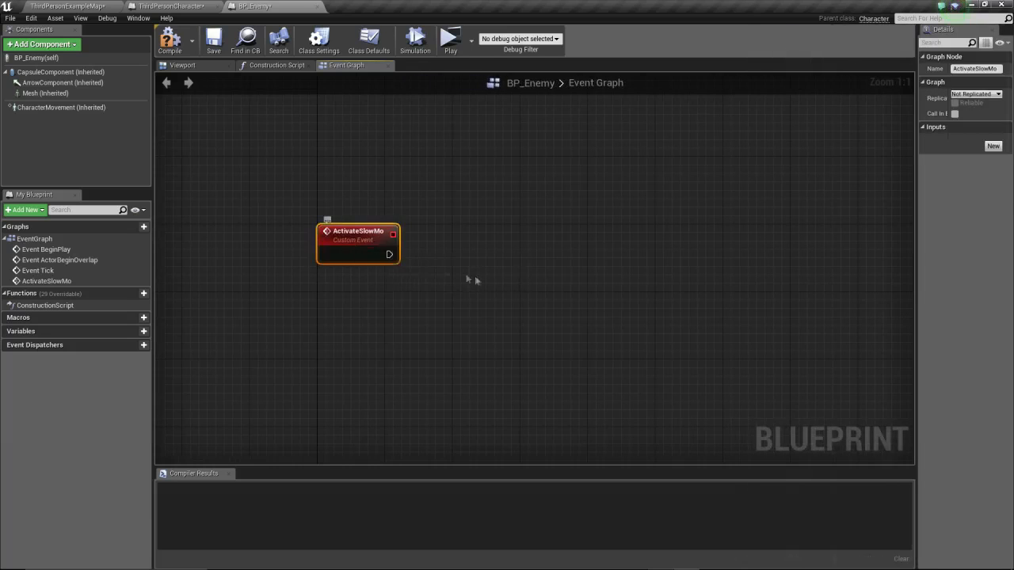
Add a Set Custom Time Dilation node after ActivateSlowMo with value 0.3.
left_click_drag(357, 234, 330, 206)
type("set time dilat")
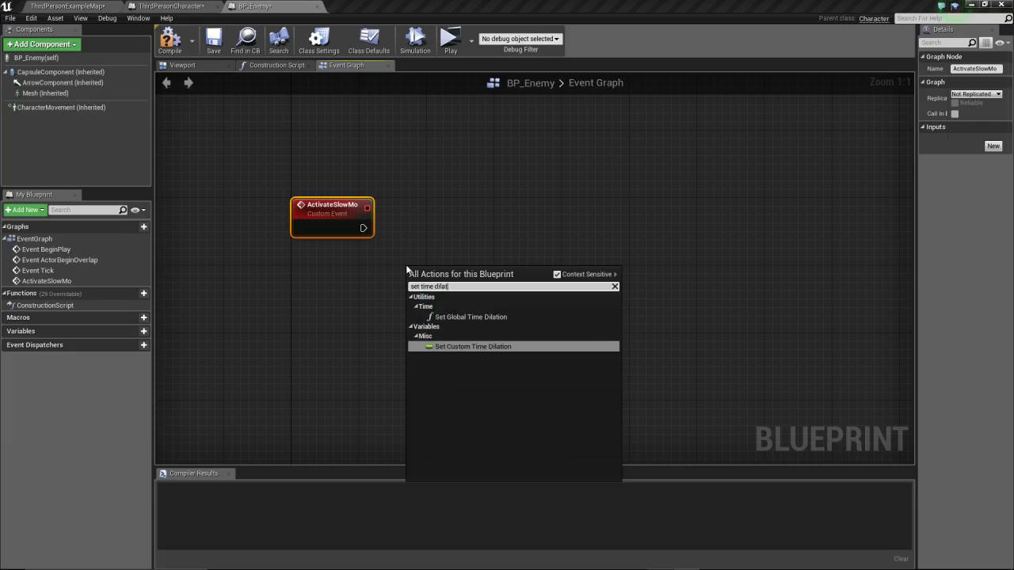
left_click(470, 346)
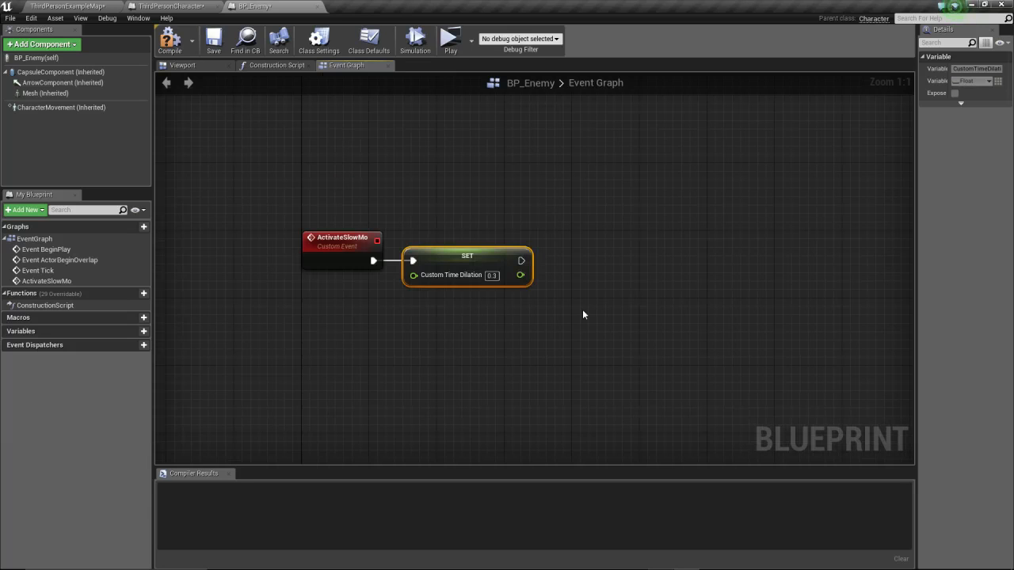
mouse_move(519, 243)
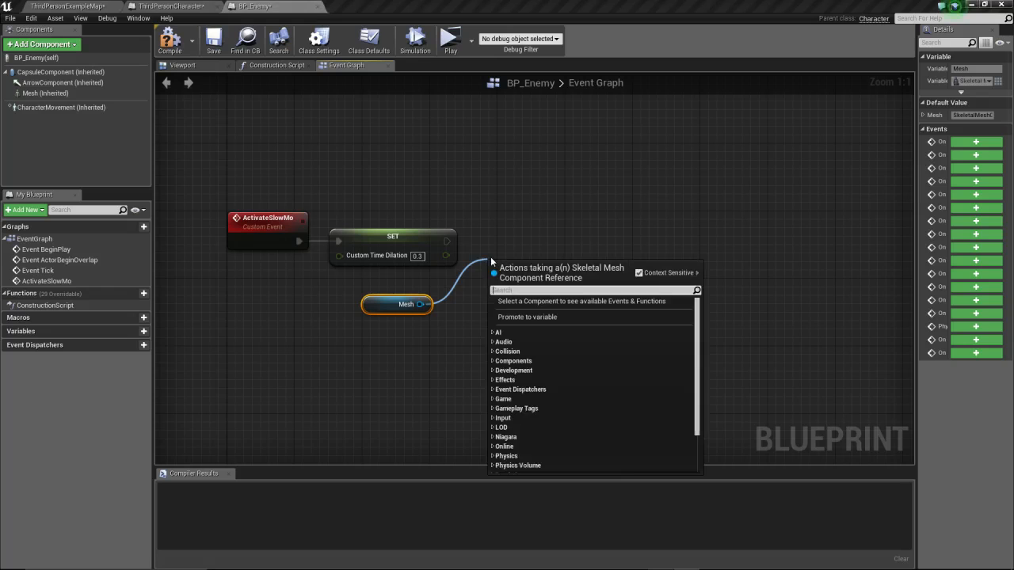
Add Set Simulate Physics and Set Collision Enabled (No Collision) nodes for capsule and mesh.
type("set physics")
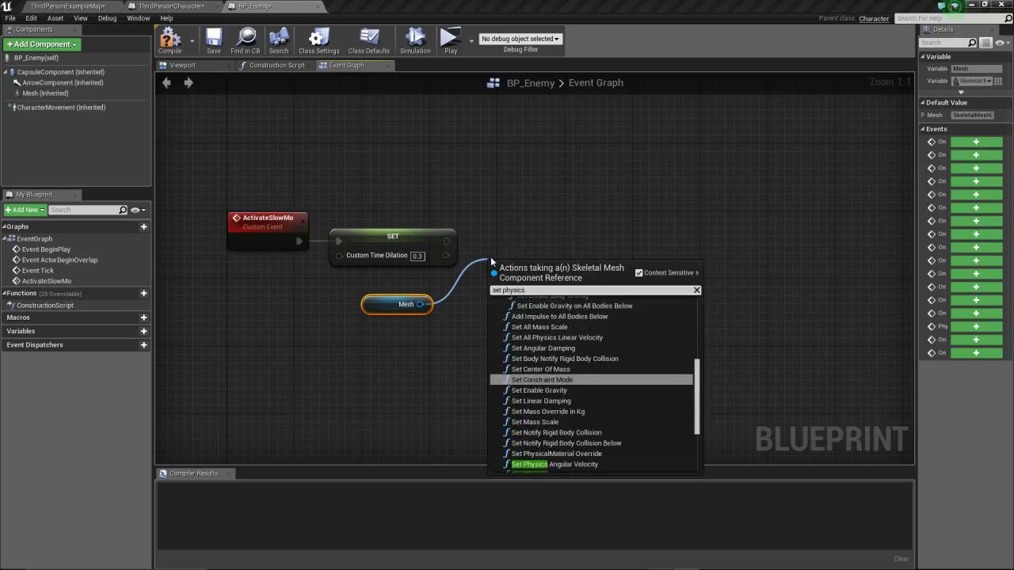
scroll("down", 3)
type("s")
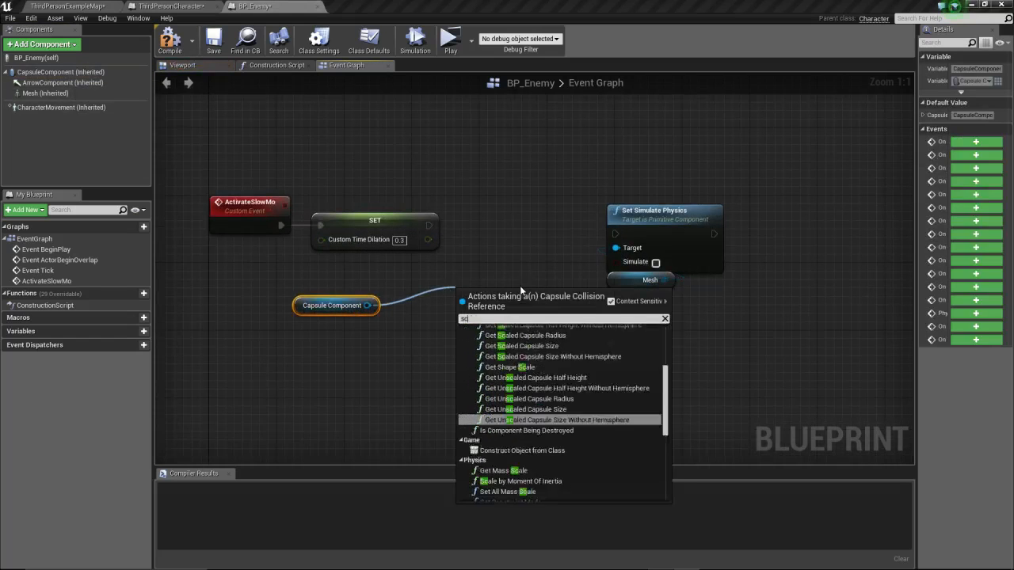
type("collision")
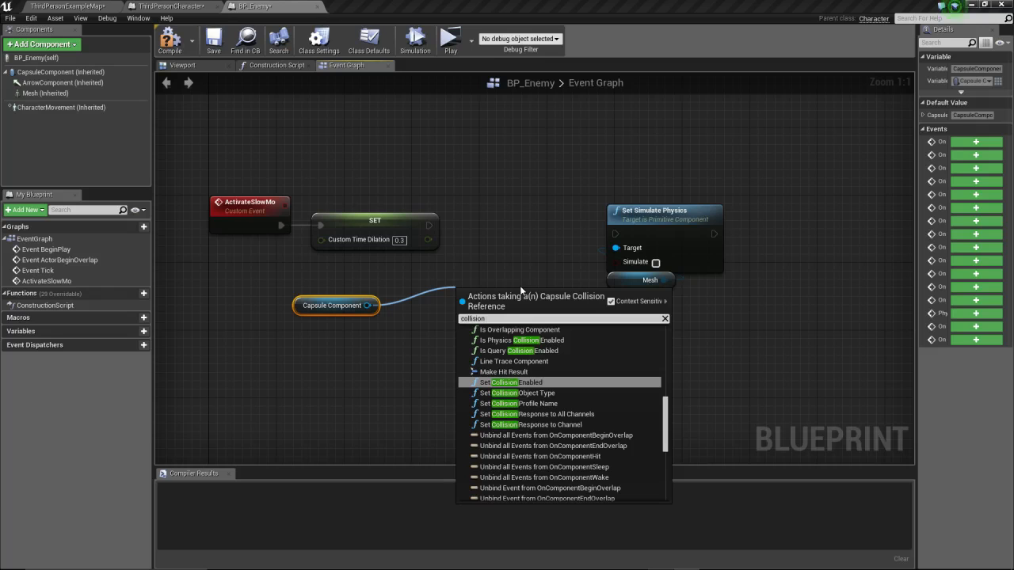
left_click(503, 383)
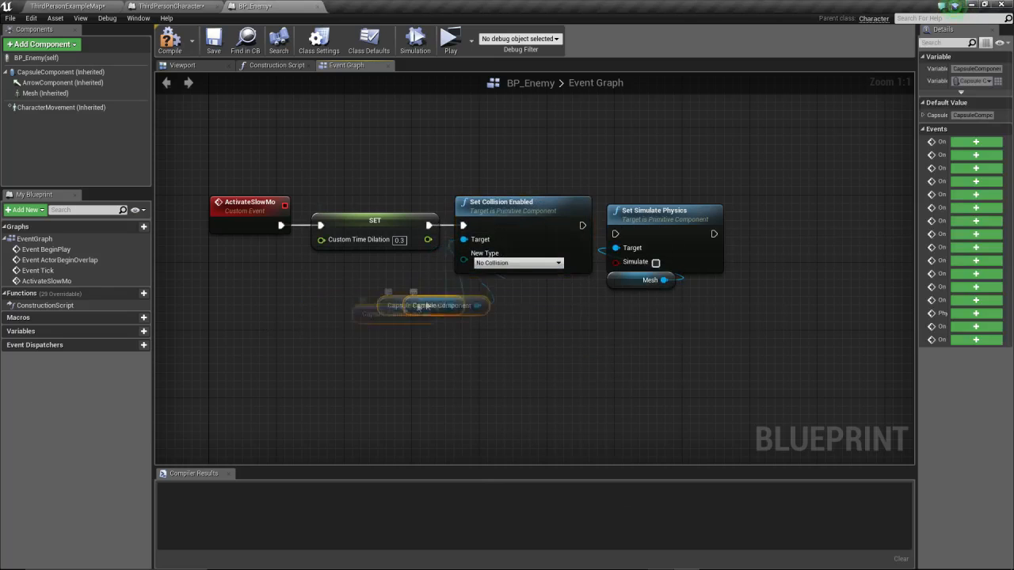
left_click_drag(427, 305, 495, 280)
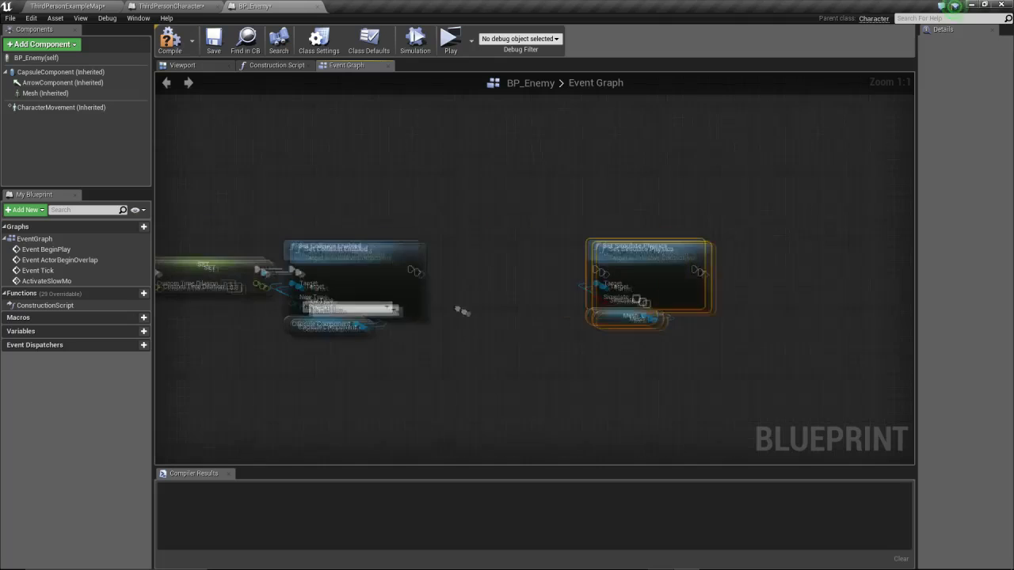
left_click(45, 92)
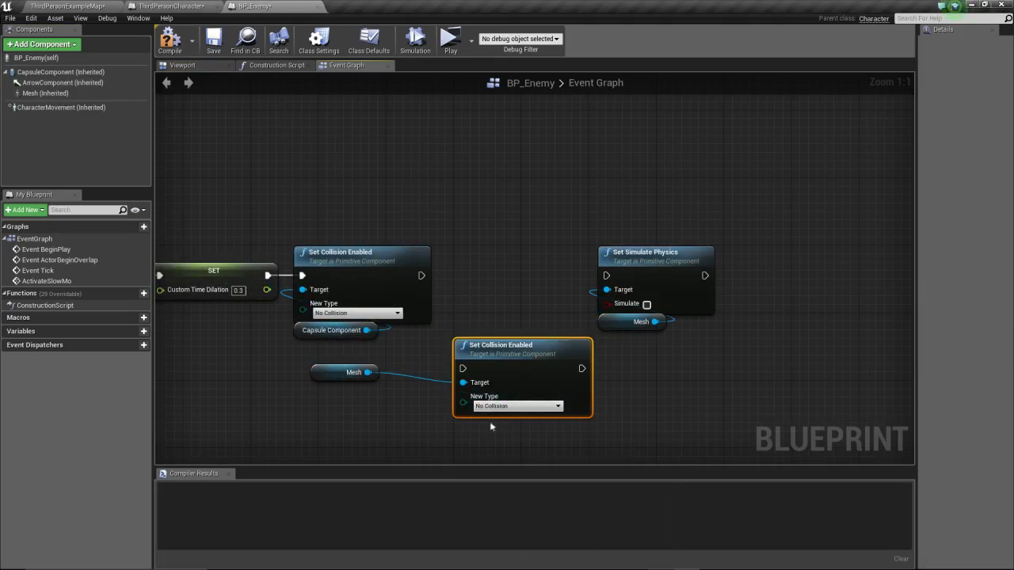
Set mesh collision to Query and Physics, then add Wake All Rigid Bodies.
left_click(517, 406)
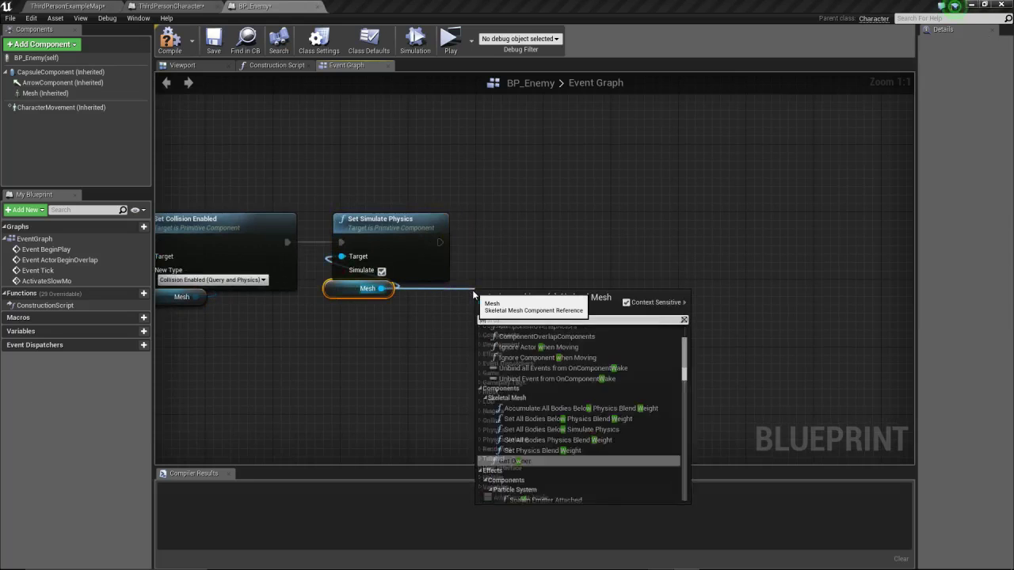
type("wake ri")
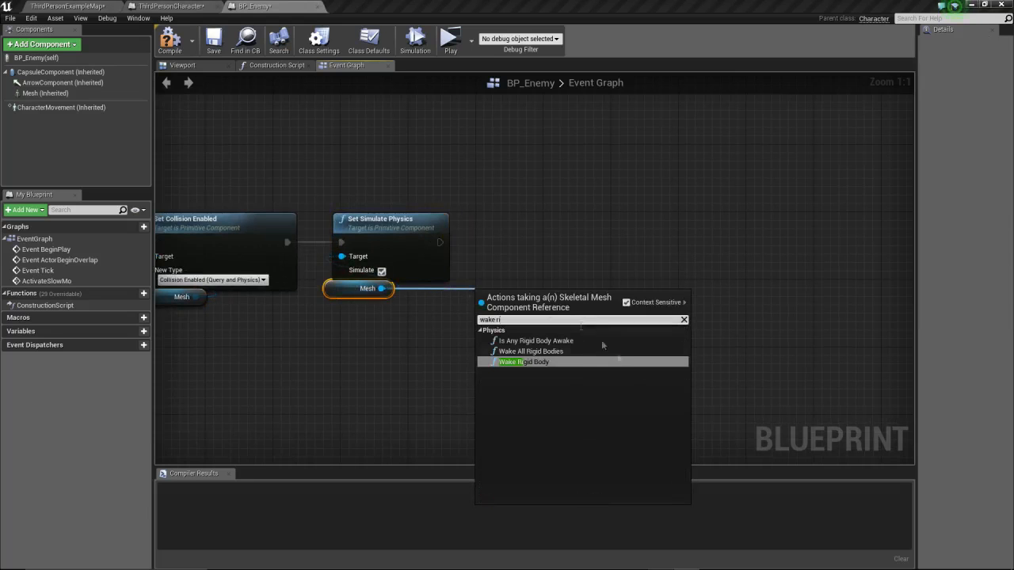
left_click(529, 351)
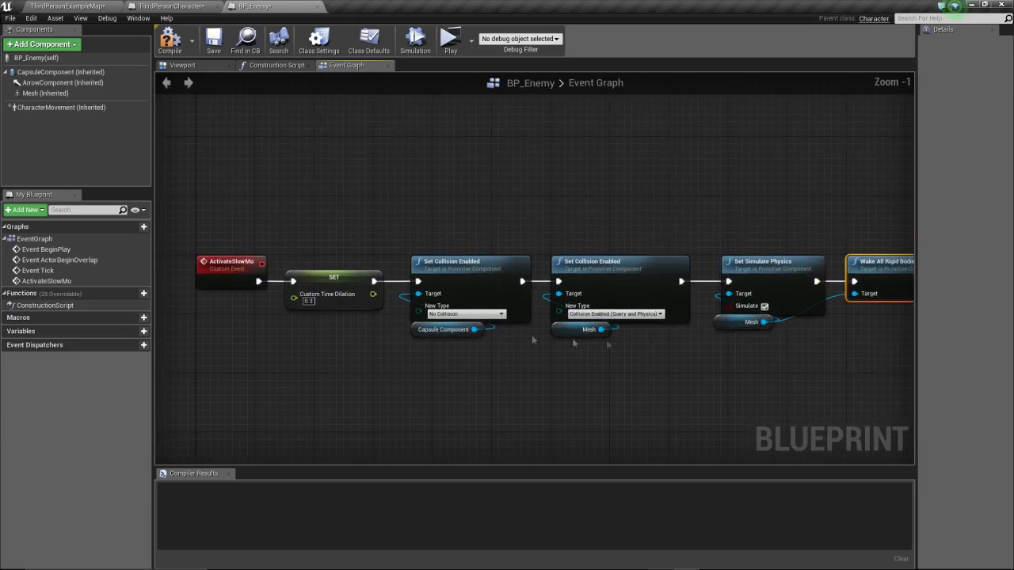
Place a Mesh getter and add Add Impulse at Location after Wake All Rigid Bodies.
left_click(334, 277)
type("apply")
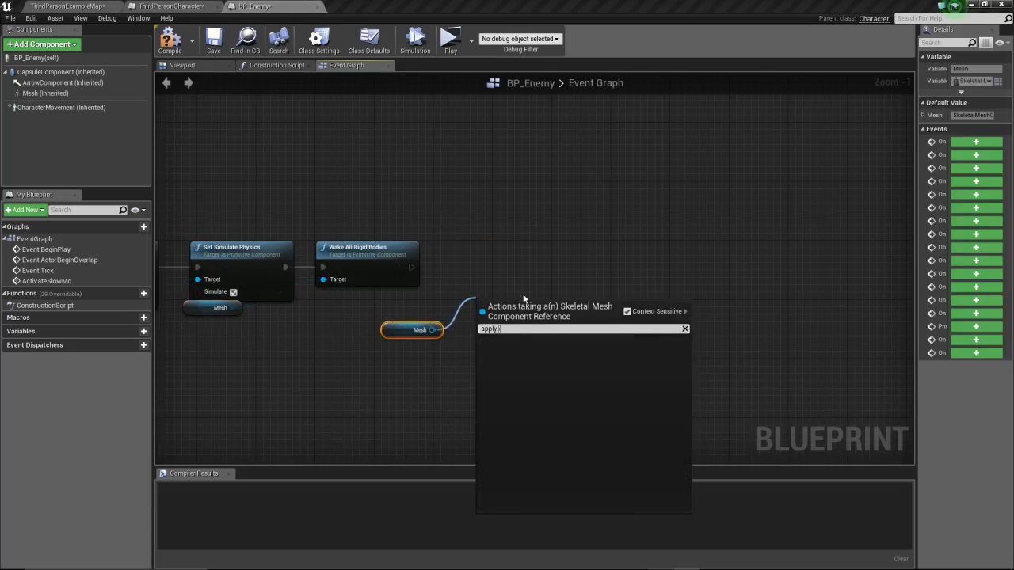
type("impul")
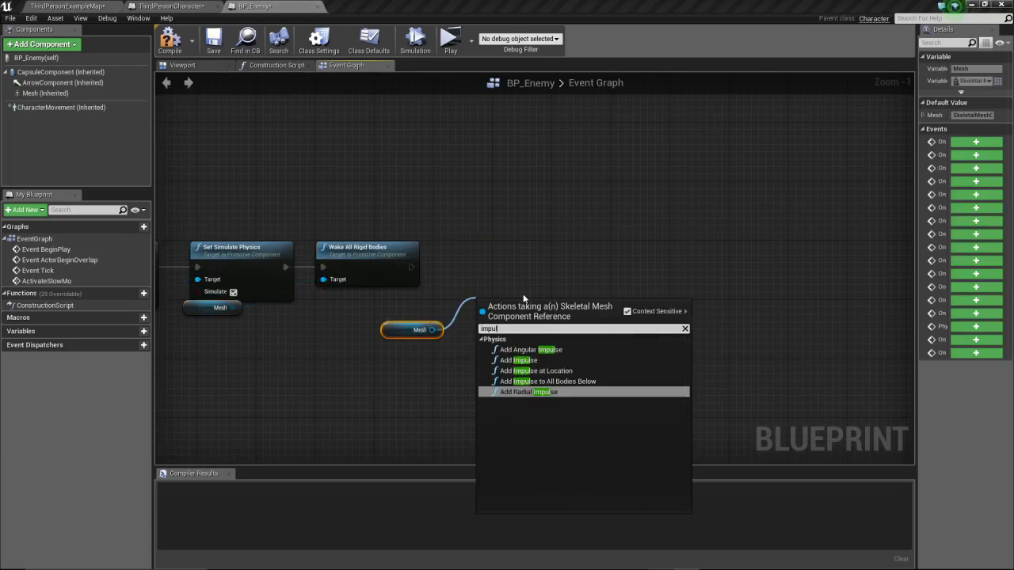
mouse_move(542, 370)
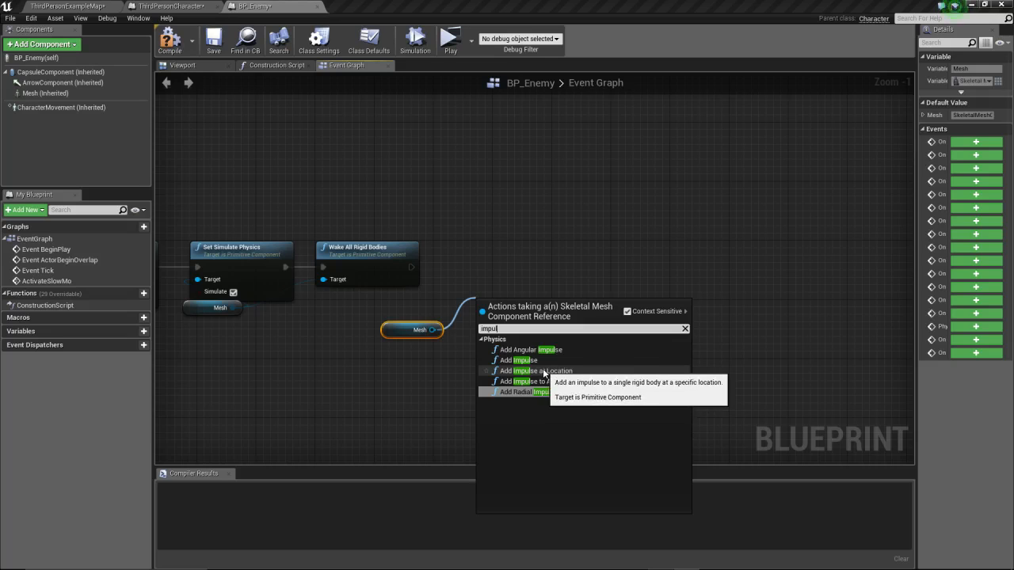
mouse_move(521, 361)
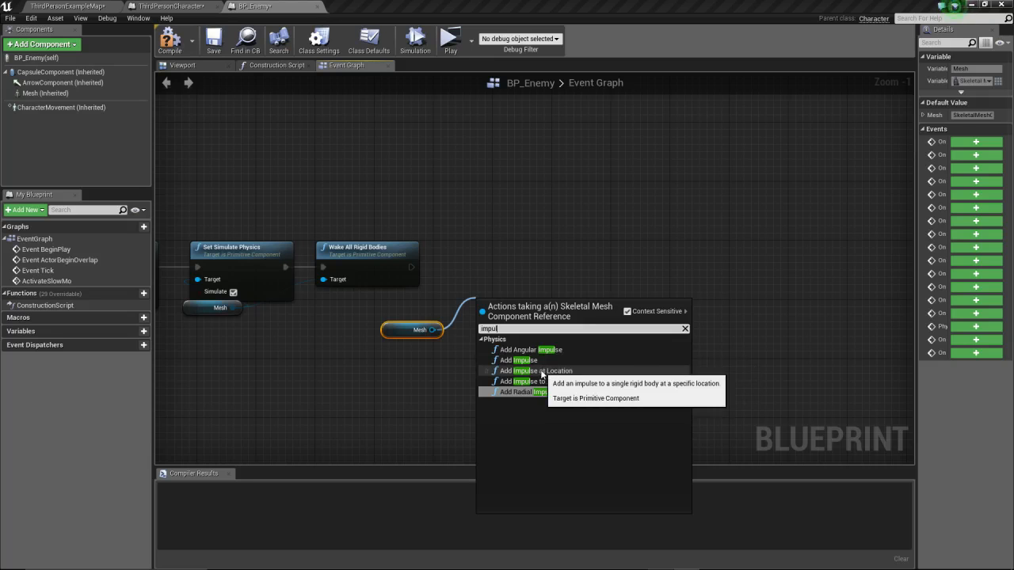
left_click(529, 370)
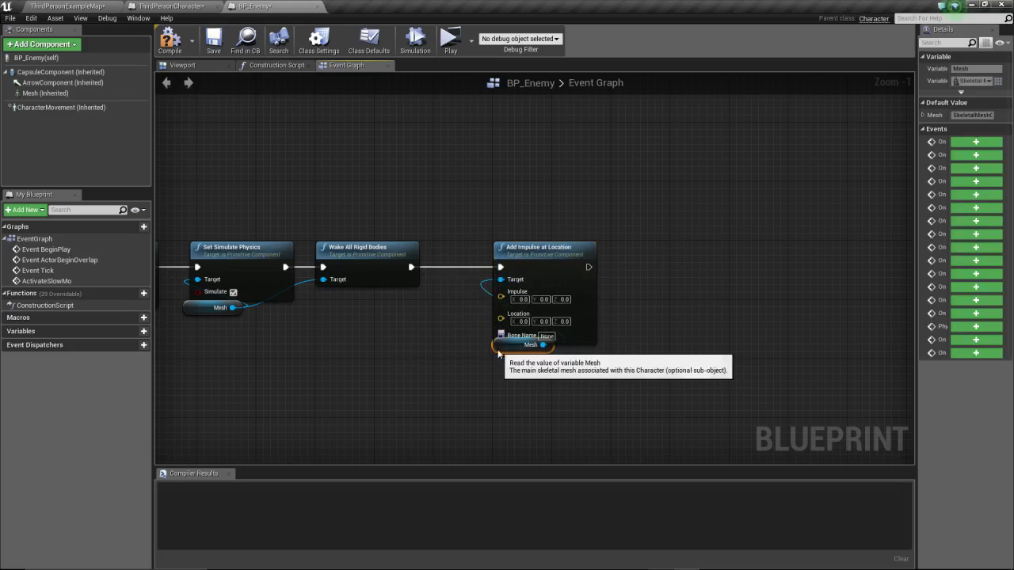
mouse_move(39, 93)
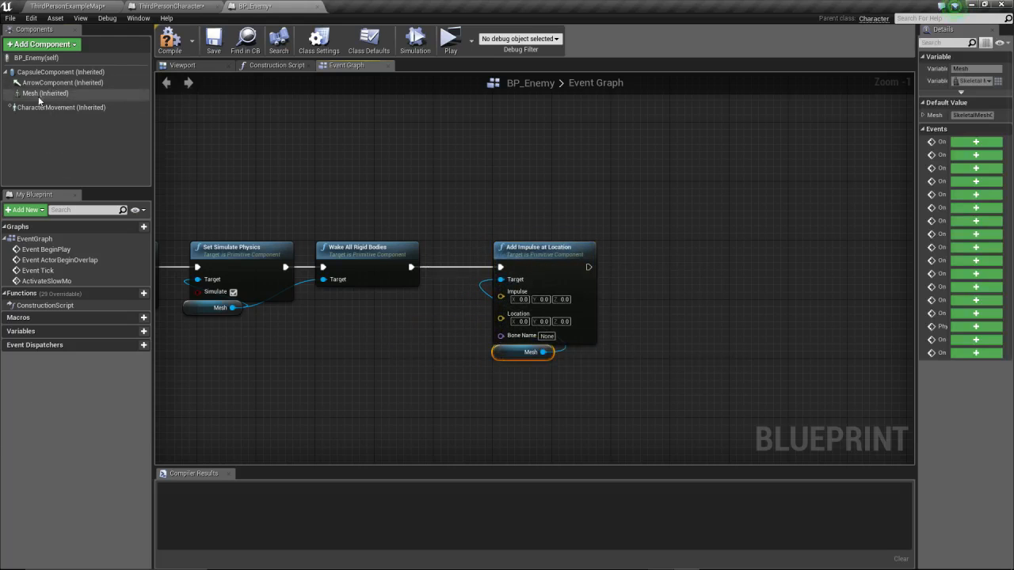
Open SK_Mannequin's skeleton, locate the pelvis bone, and return to BP_Enemy.
left_click(43, 94)
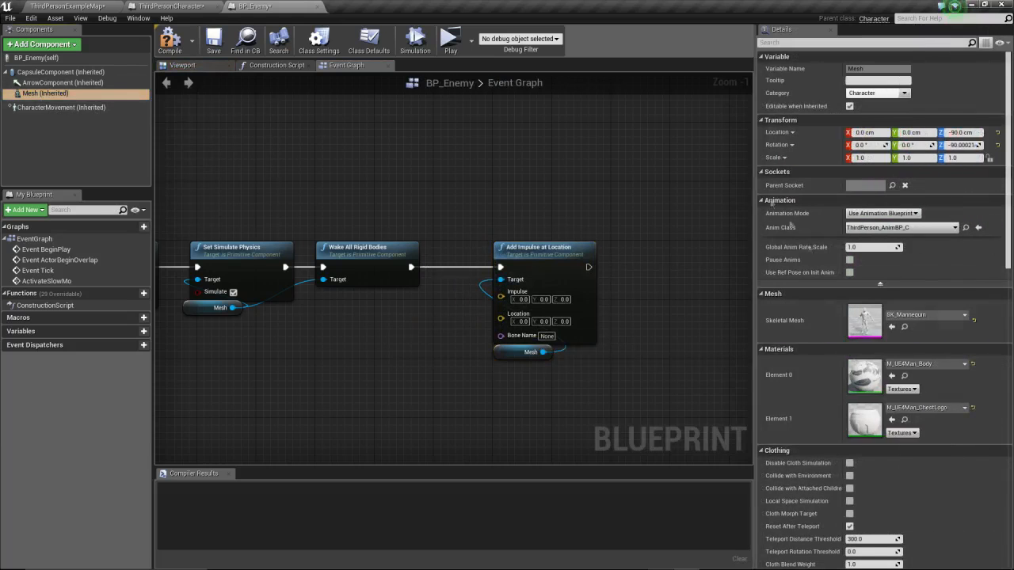
left_click(51, 7)
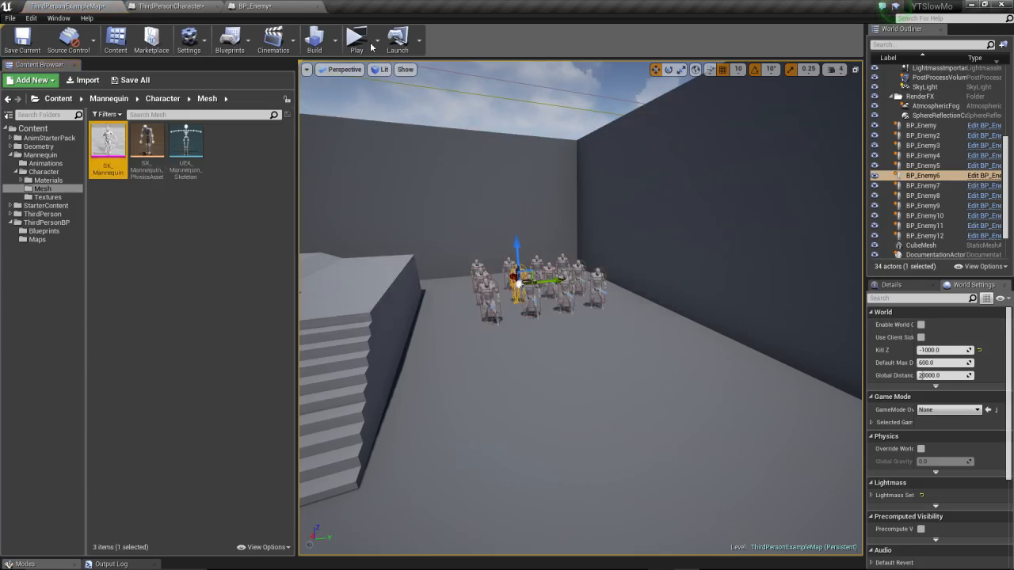
double_click(108, 143)
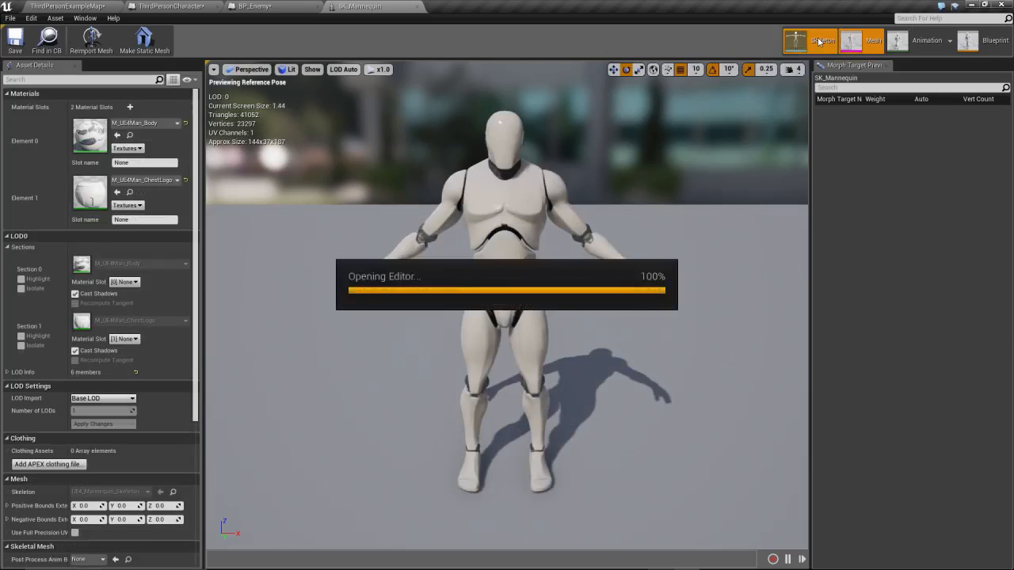
left_click(821, 40)
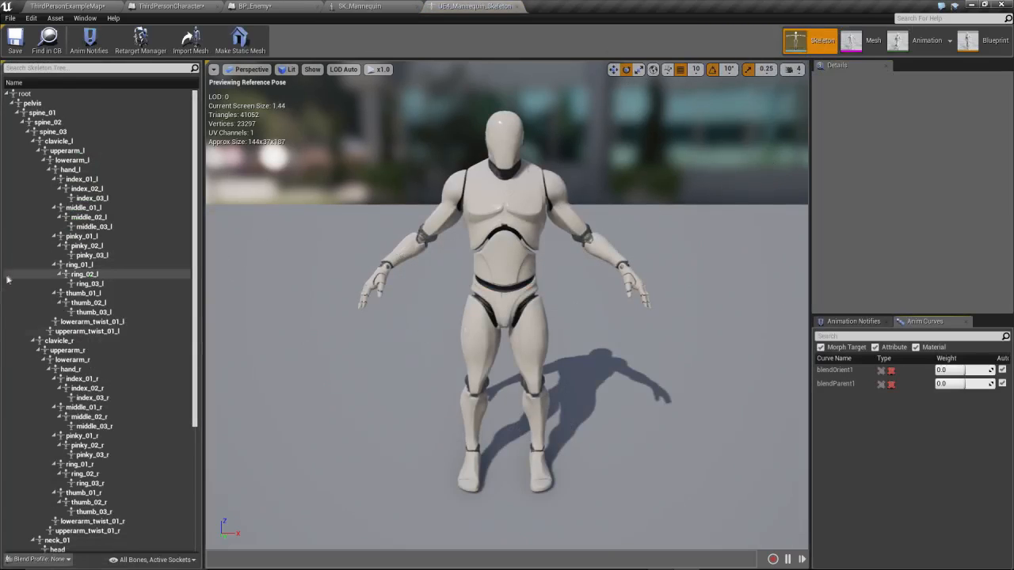
left_click(34, 103)
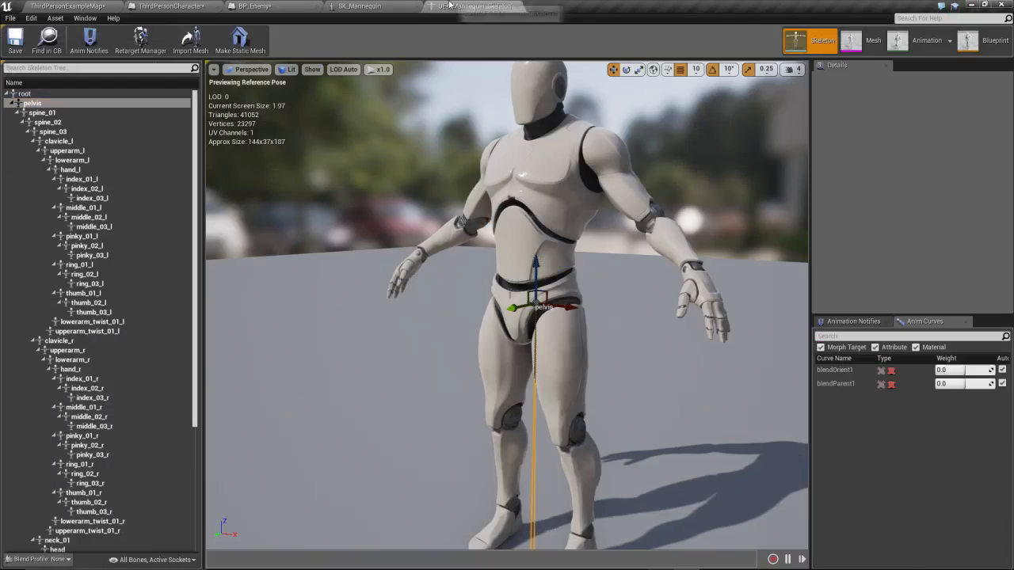
left_click(252, 6)
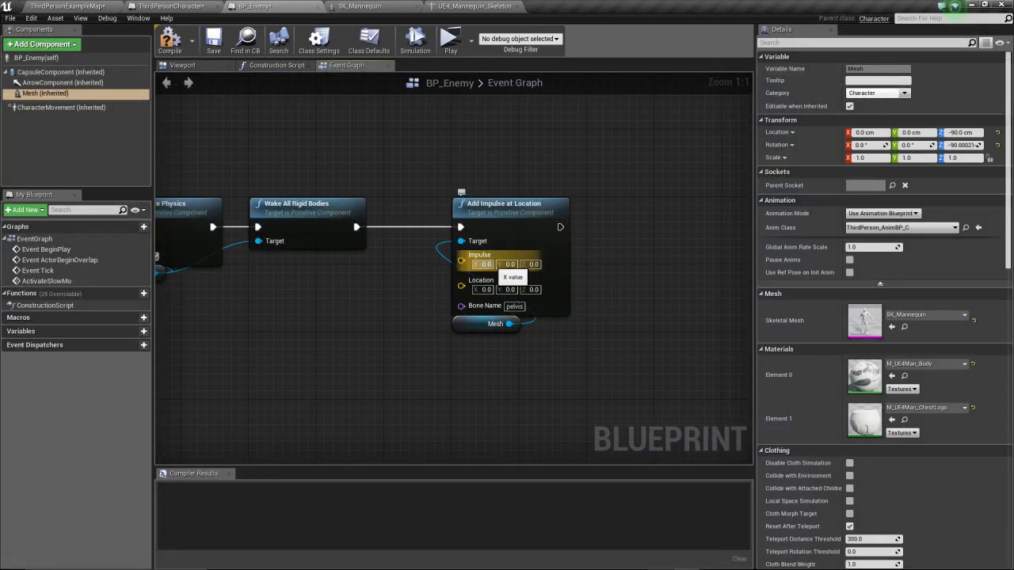
mouse_move(518, 259)
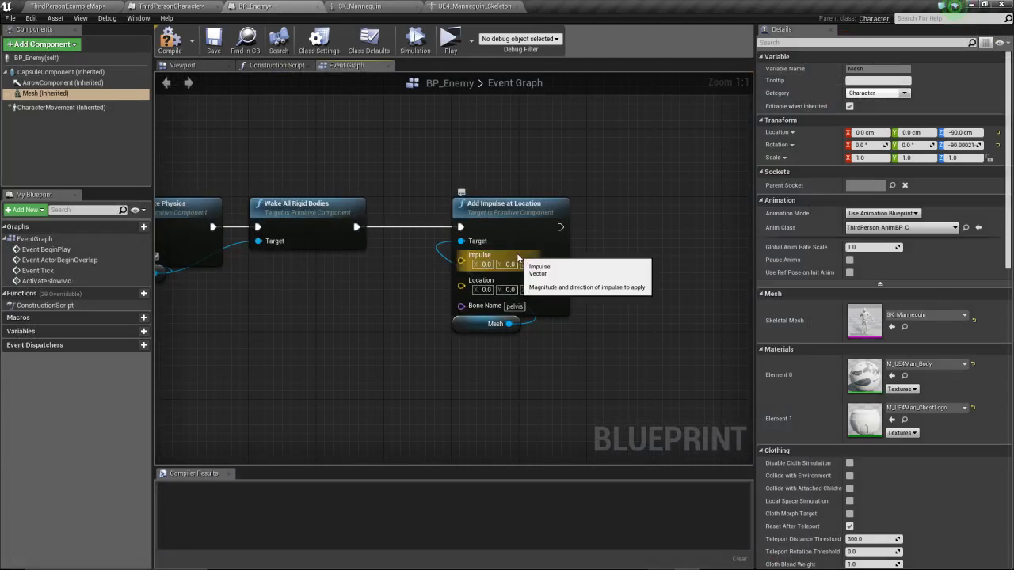
mouse_move(754, 304)
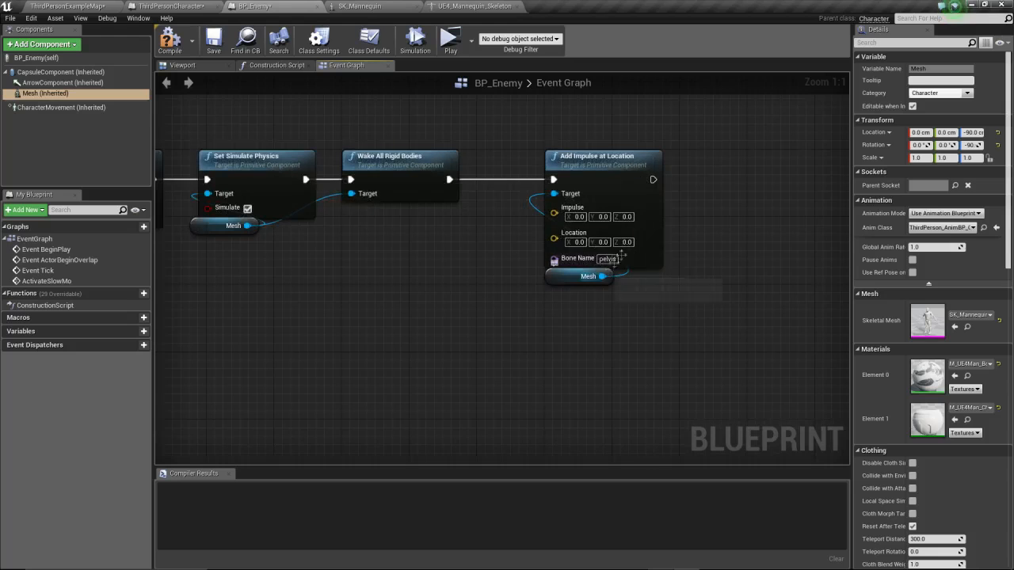
Set the Add Impulse at Location node's Location Z to 5000.
left_click(625, 243)
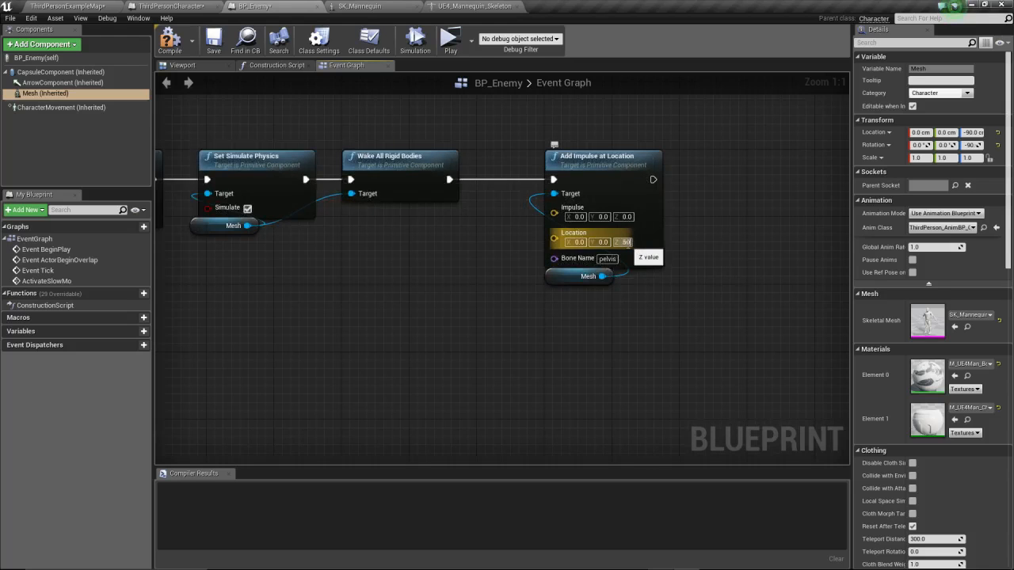
type("5000.0")
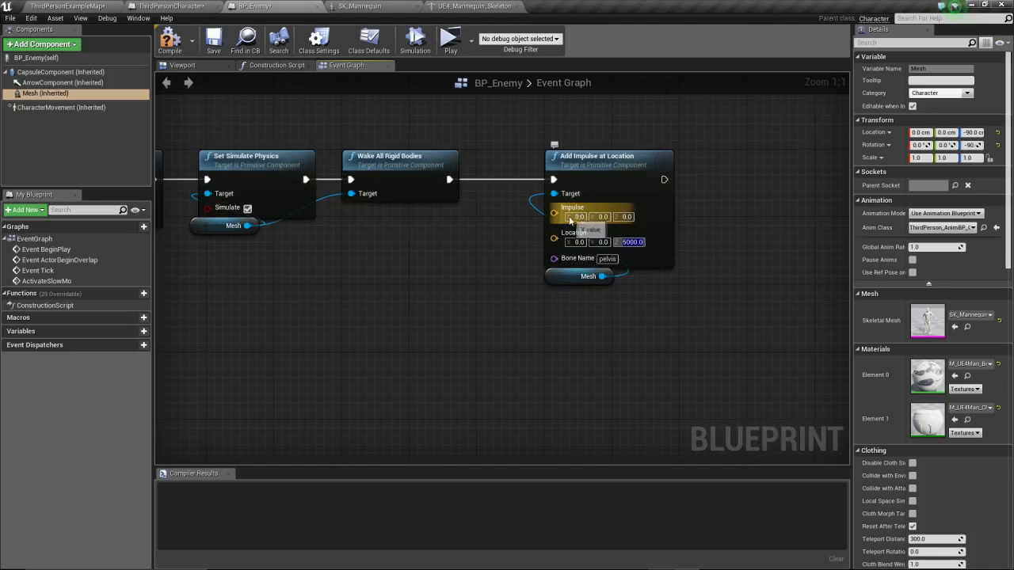
mouse_move(554, 214)
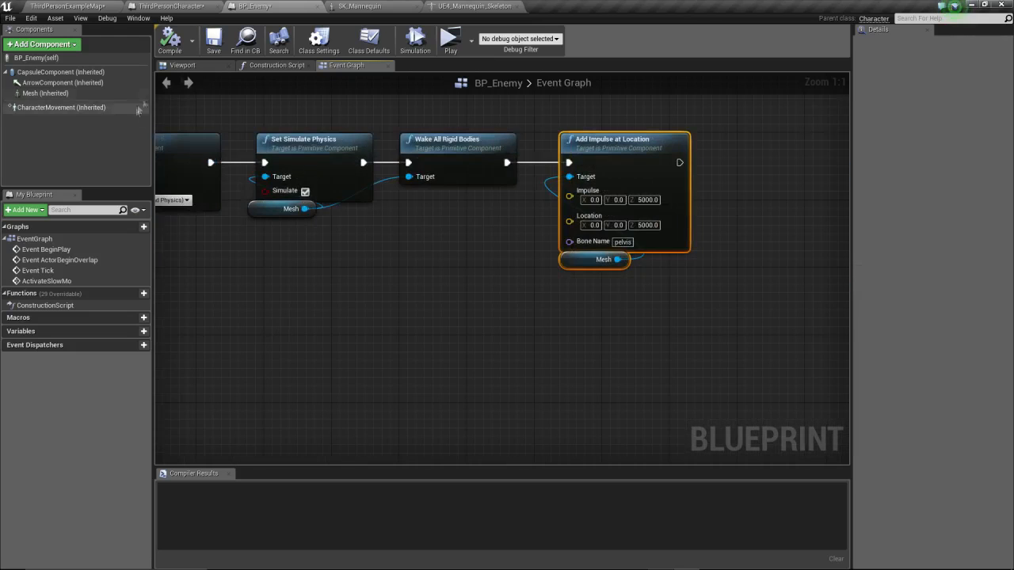
mouse_move(179, 55)
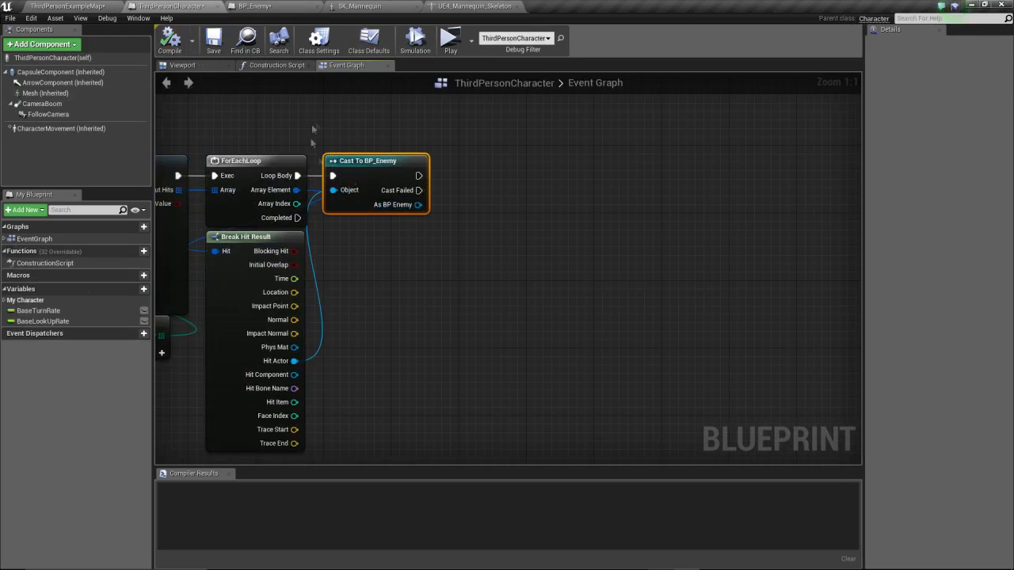
Call Activate Slow Mo on the As BP Enemy result of the cast.
left_click_drag(419, 204, 476, 245)
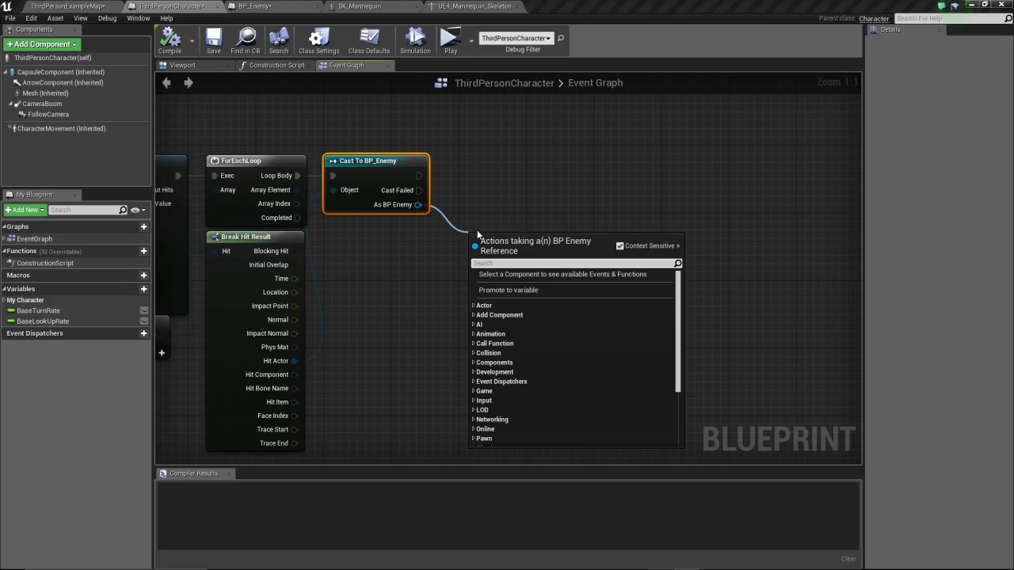
type("activate")
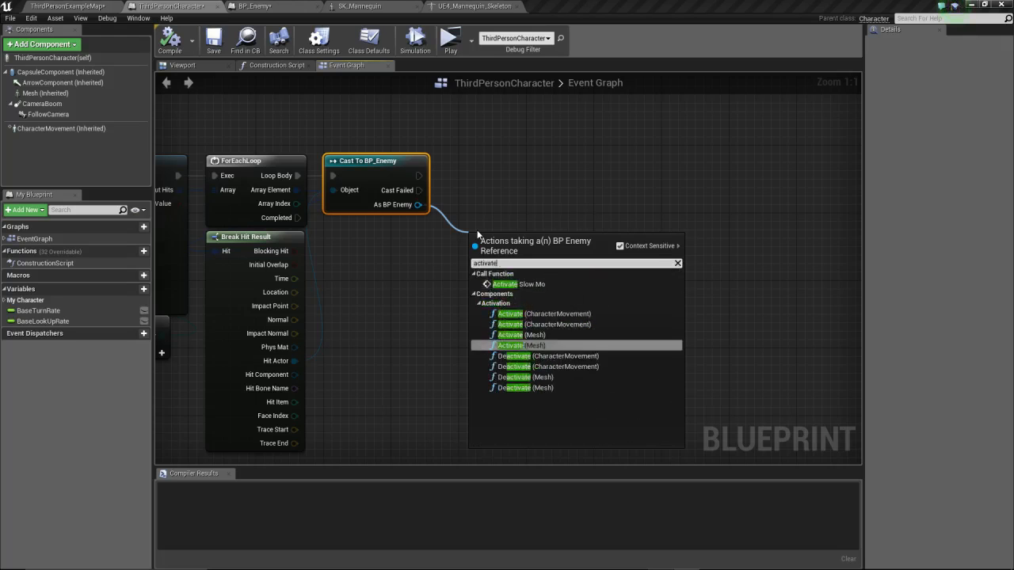
left_click(505, 284)
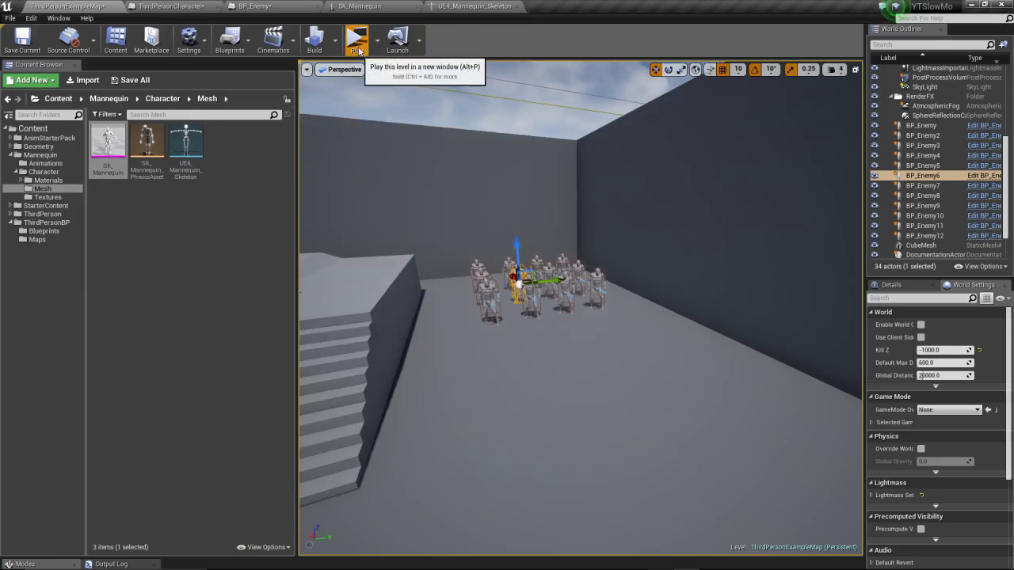
Play-test the level, then set BP_Enemy's Custom Time Dilation to 1.
left_click(354, 38)
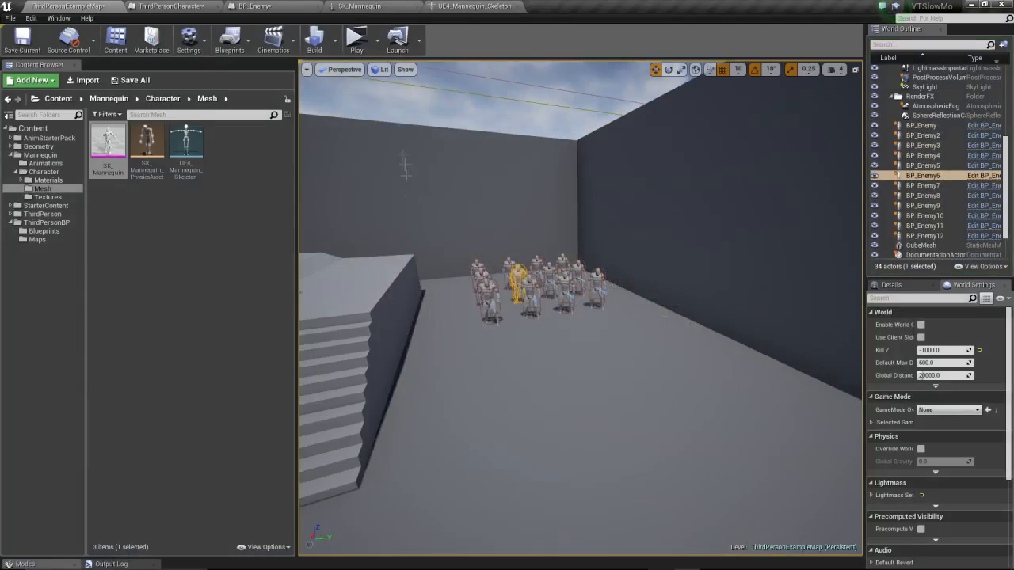
left_click(349, 39)
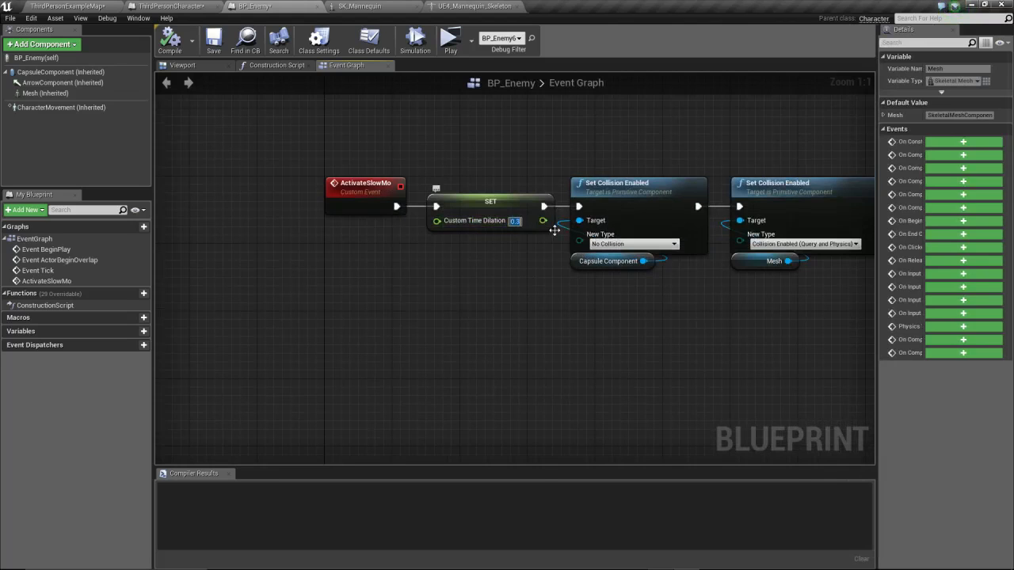
type("1")
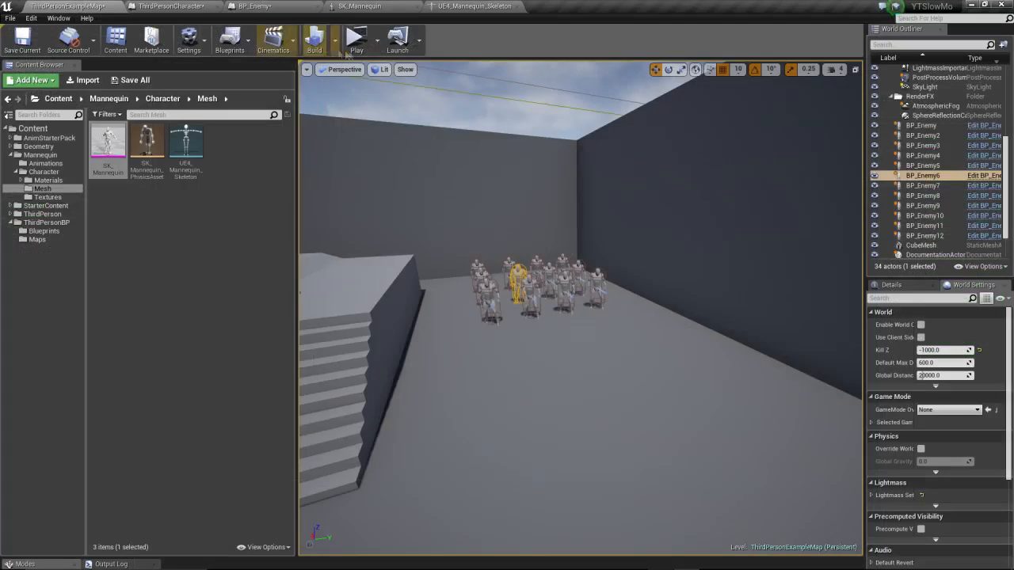
left_click(354, 38)
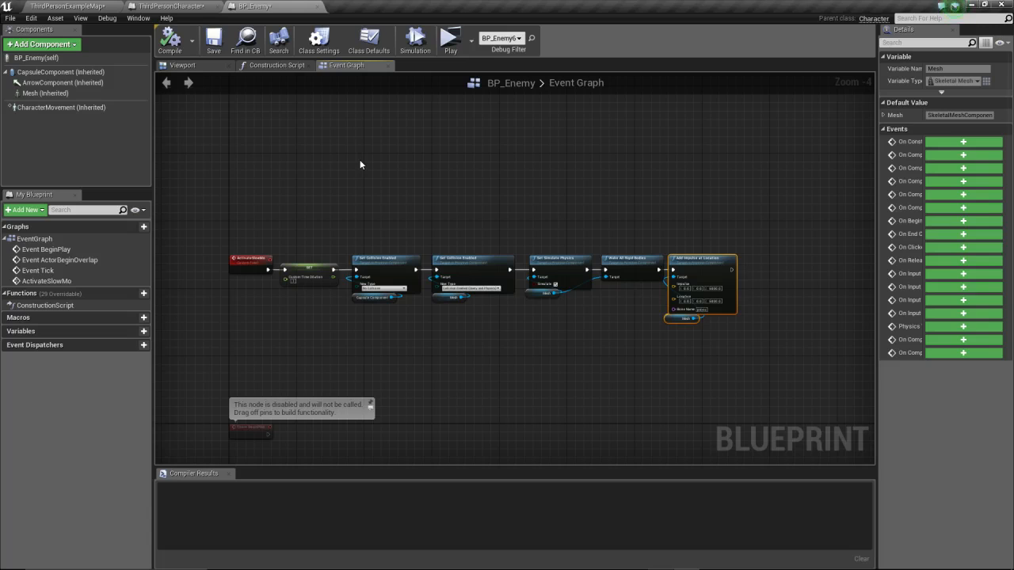
mouse_move(415, 189)
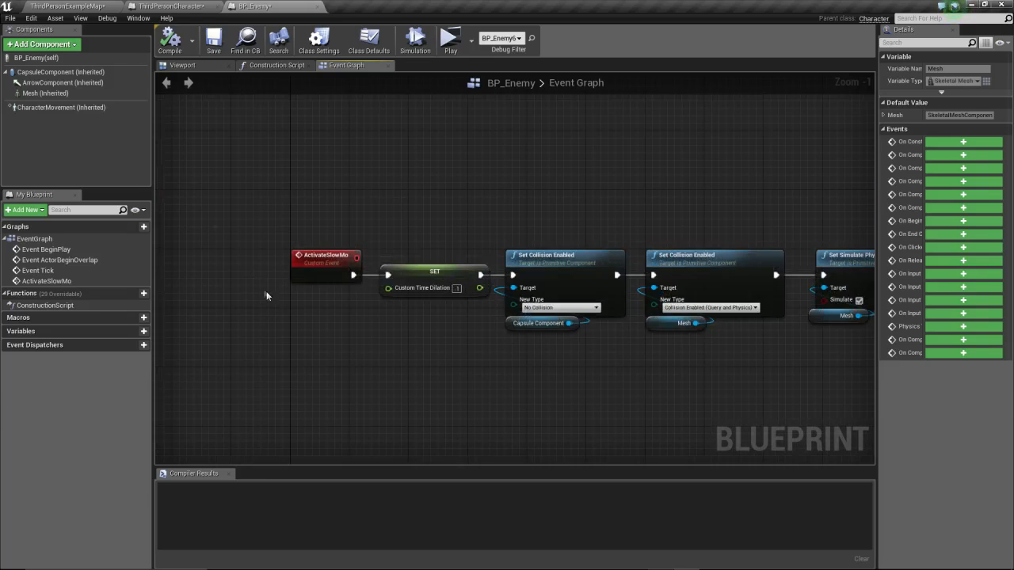
Add a Pawn Sensing component to BP_Enemy and create its On See Pawn event.
left_click(39, 44)
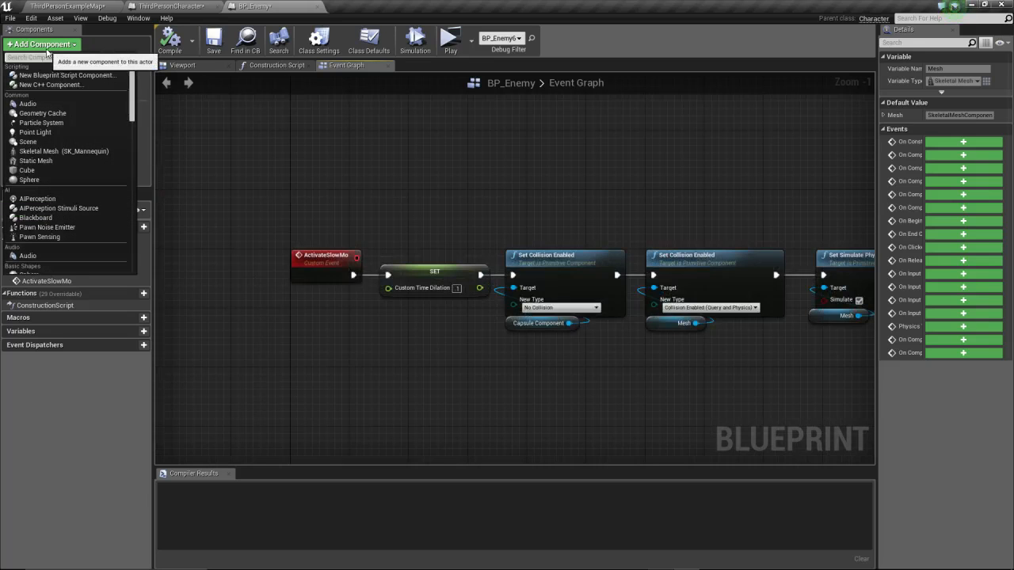
type("pawn")
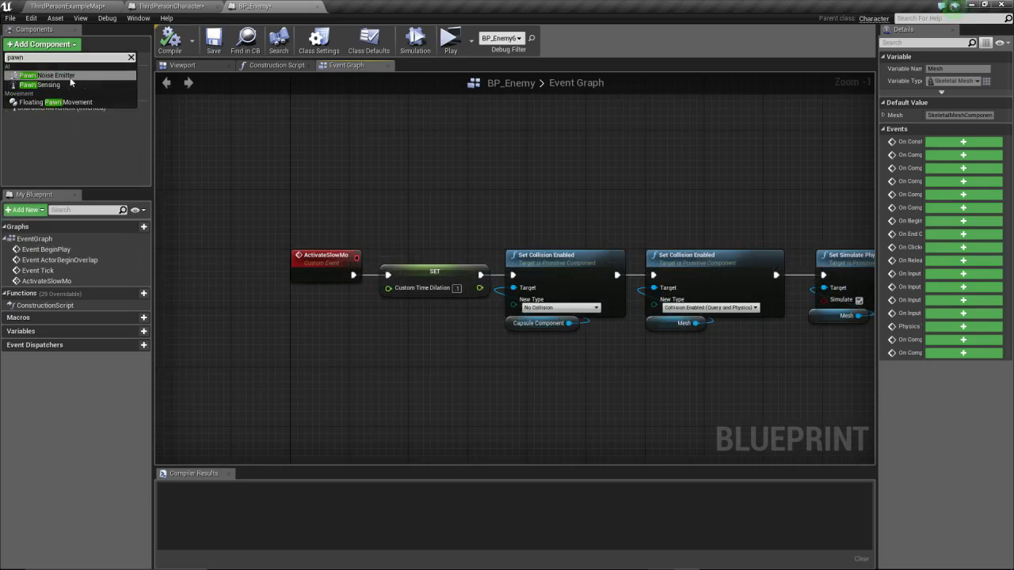
left_click(181, 65)
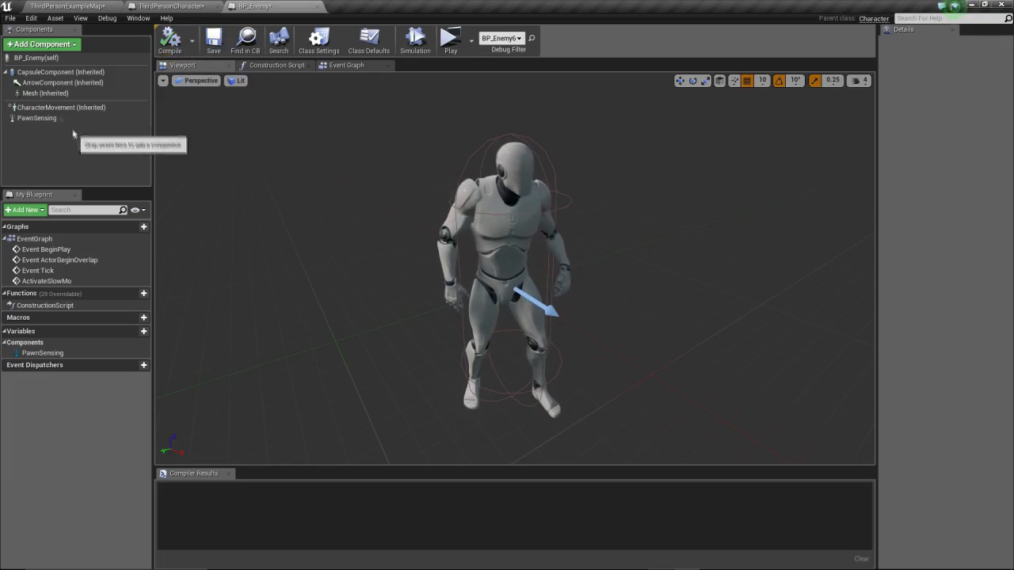
left_click(37, 118)
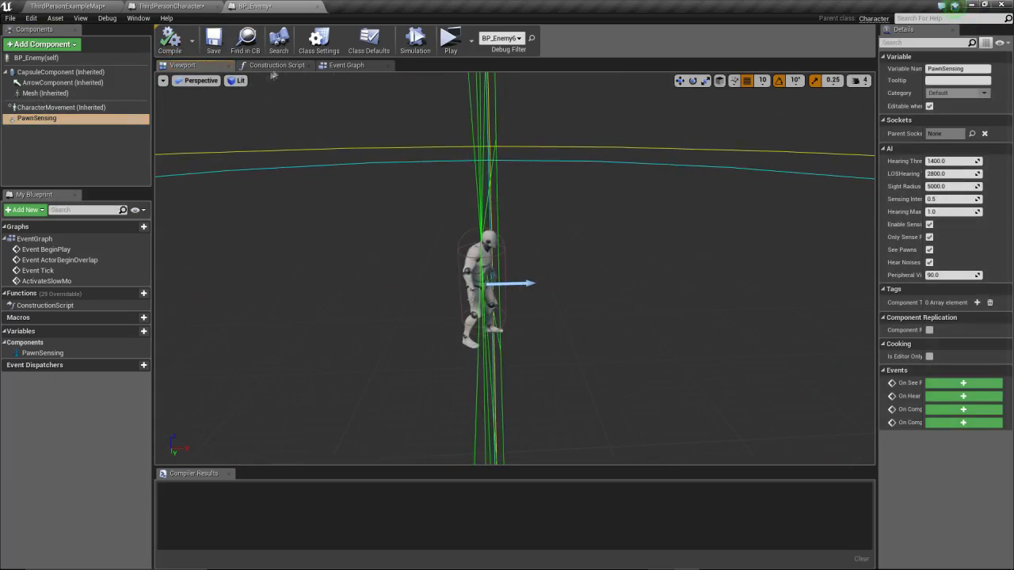
left_click(354, 65)
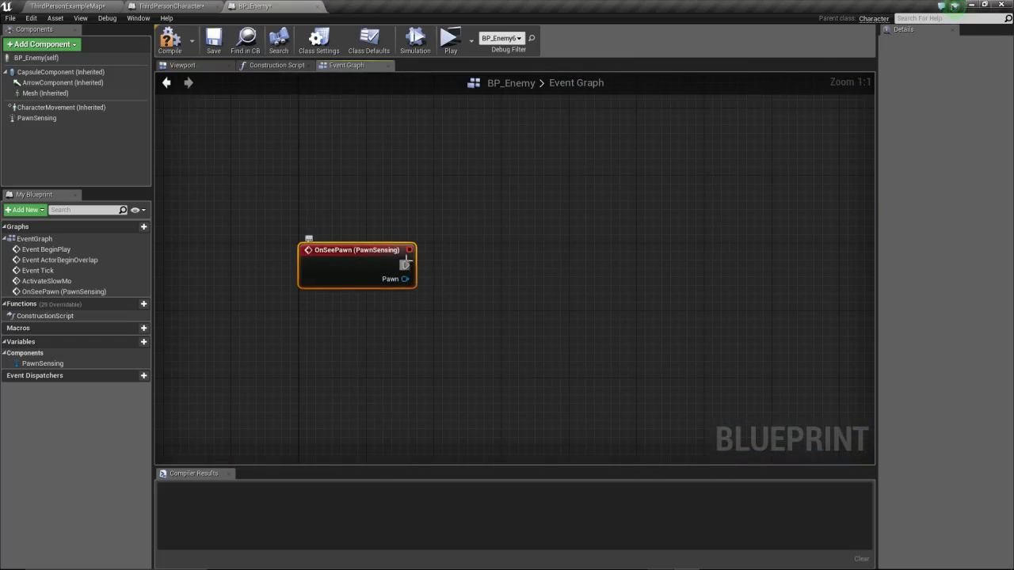
Add AI MoveTo from OnSeePawn and cast the seen pawn to ThirdPersonCharacter.
left_click_drag(410, 250, 491, 264)
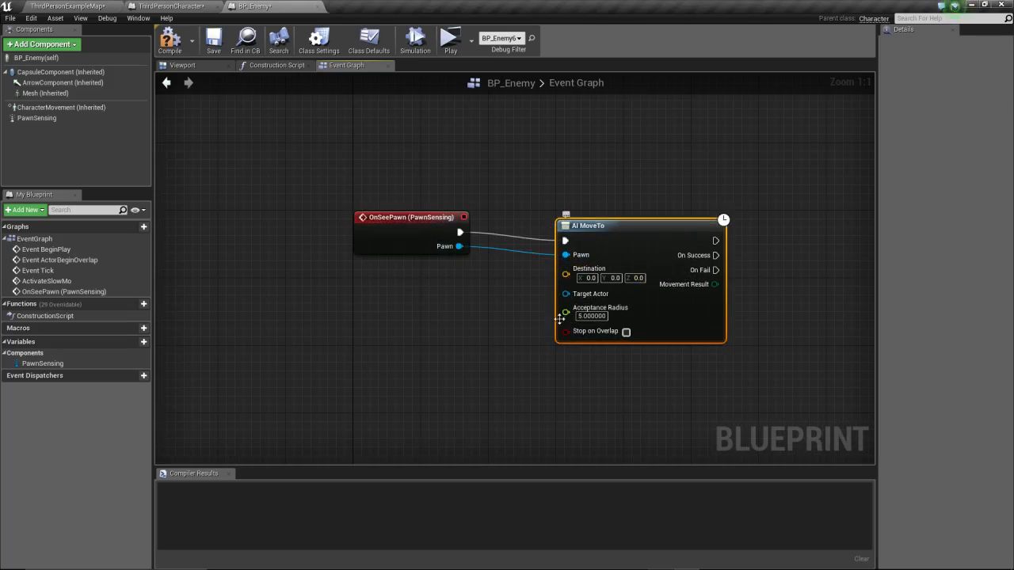
left_click_drag(411, 217, 291, 225)
type("ca")
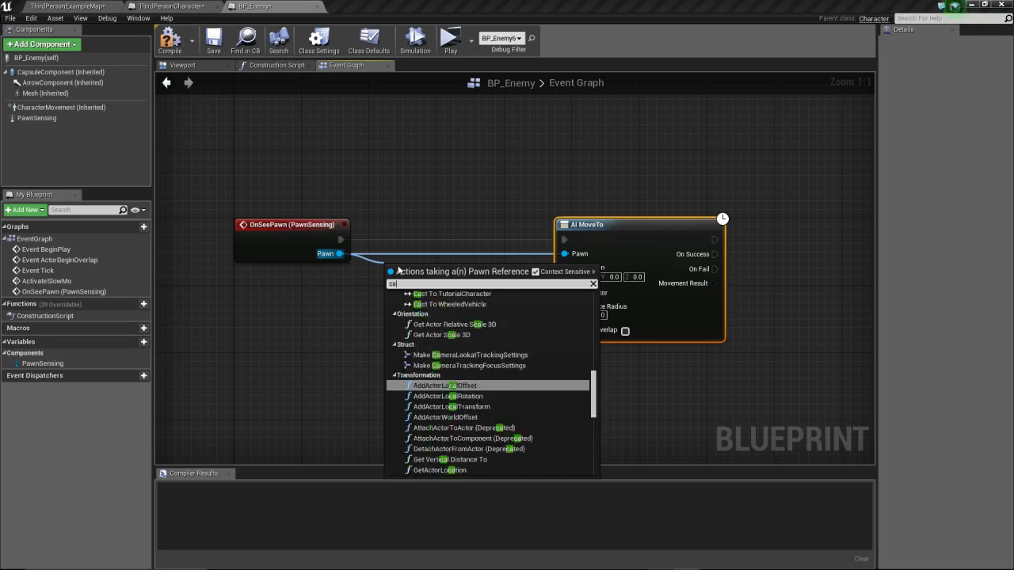
left_click(439, 293)
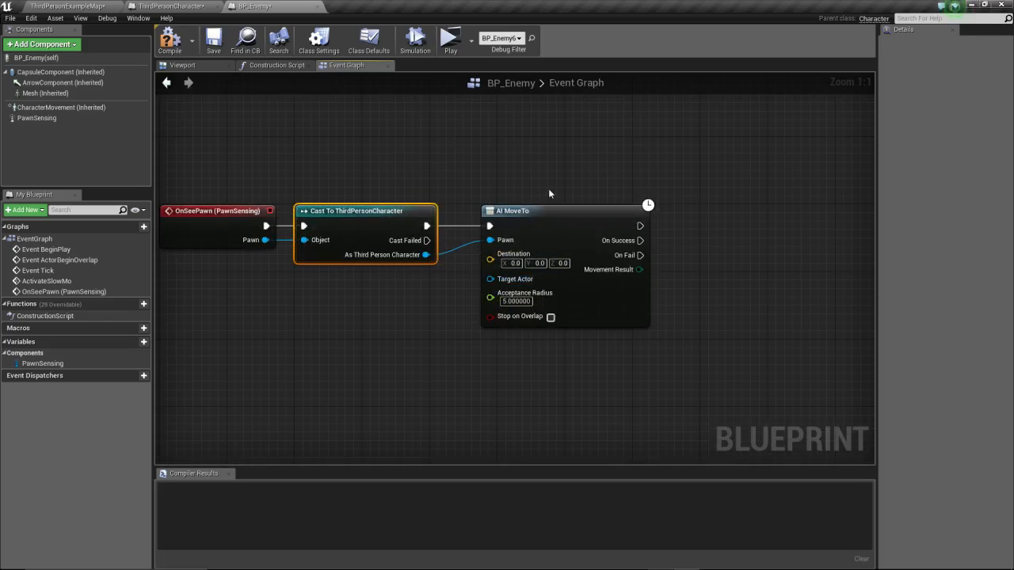
mouse_move(426, 255)
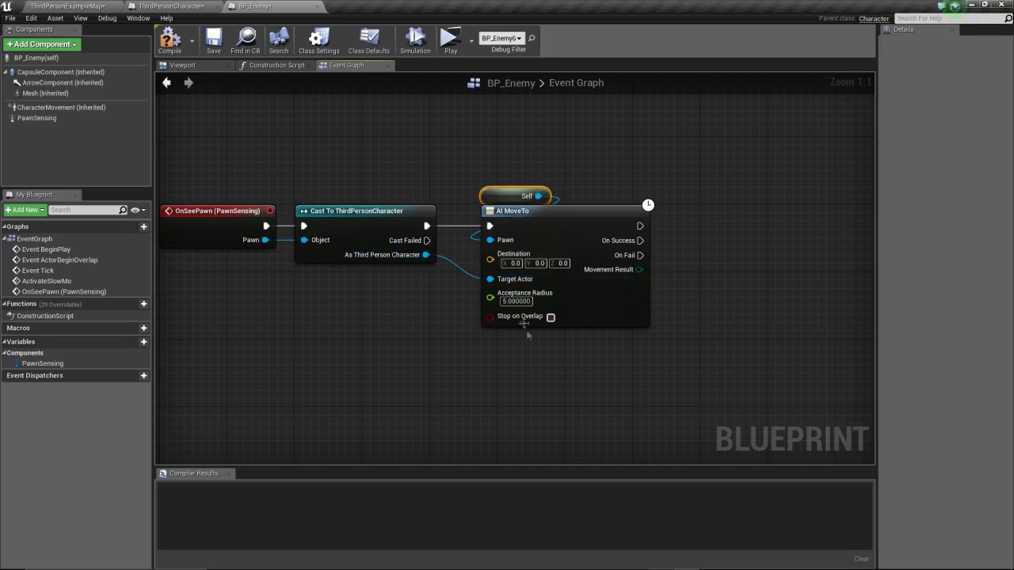
left_click(517, 301)
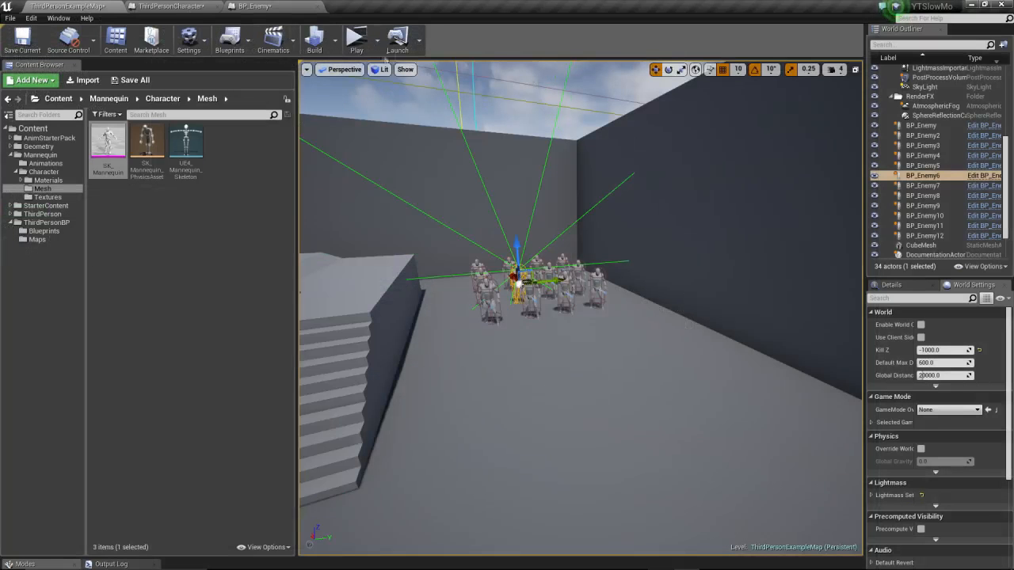
Play-test the level from the editor toolbar.
left_click(353, 38)
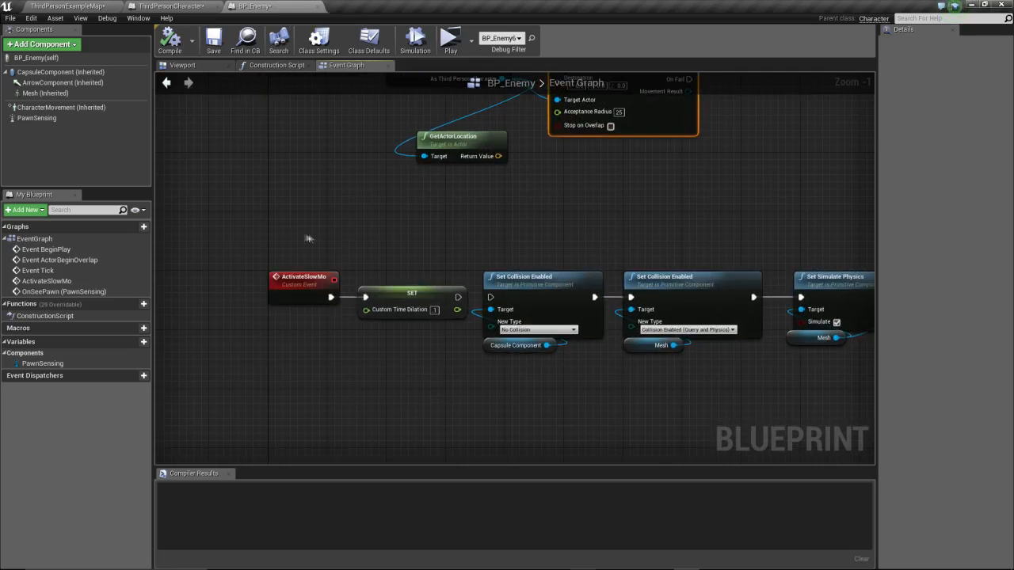
Select the ActivateSlowMo event and SET Custom Time Dilation nodes.
left_click(413, 302)
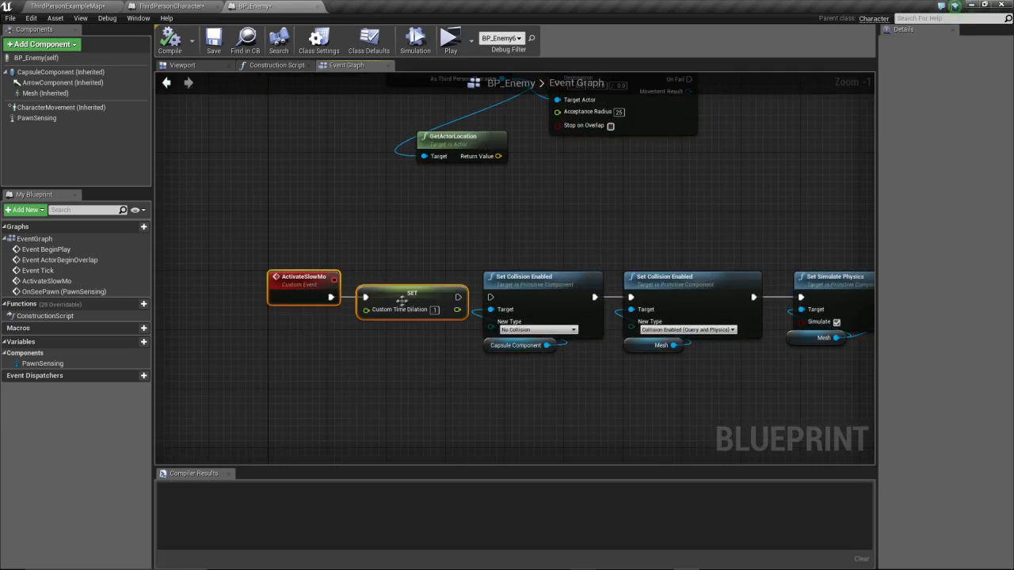
mouse_move(507, 309)
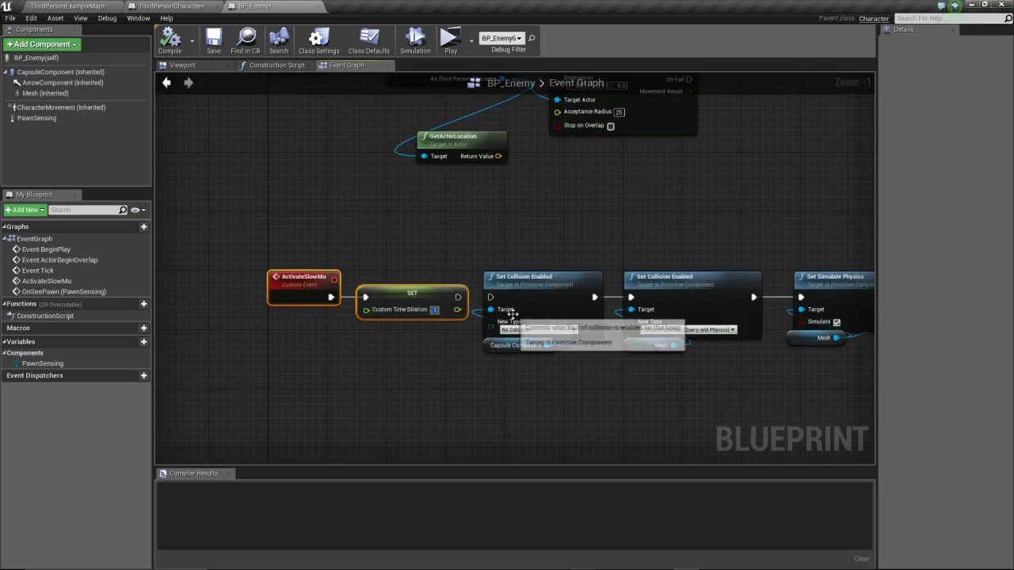
mouse_move(506, 310)
type(".25")
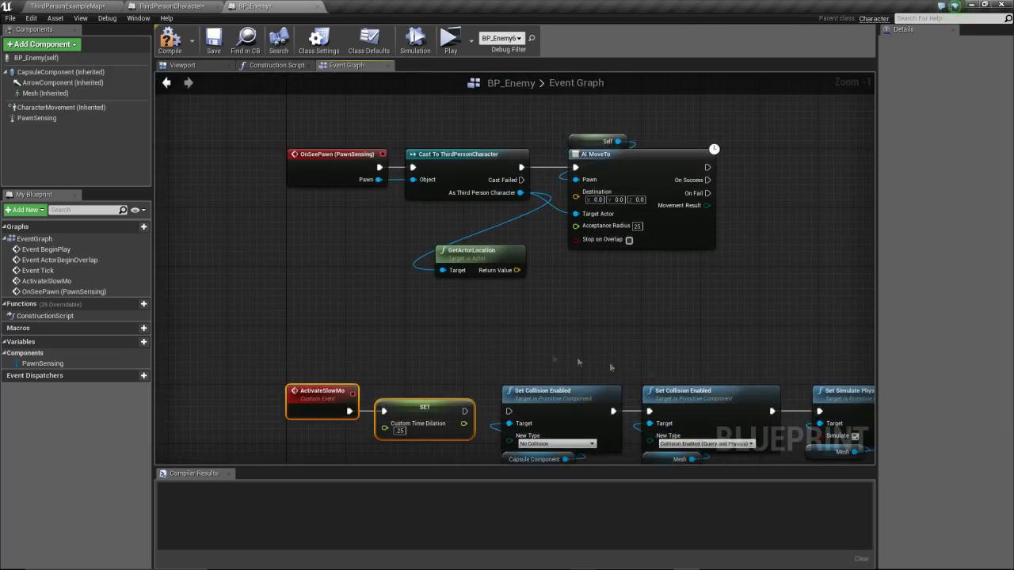
mouse_move(534, 357)
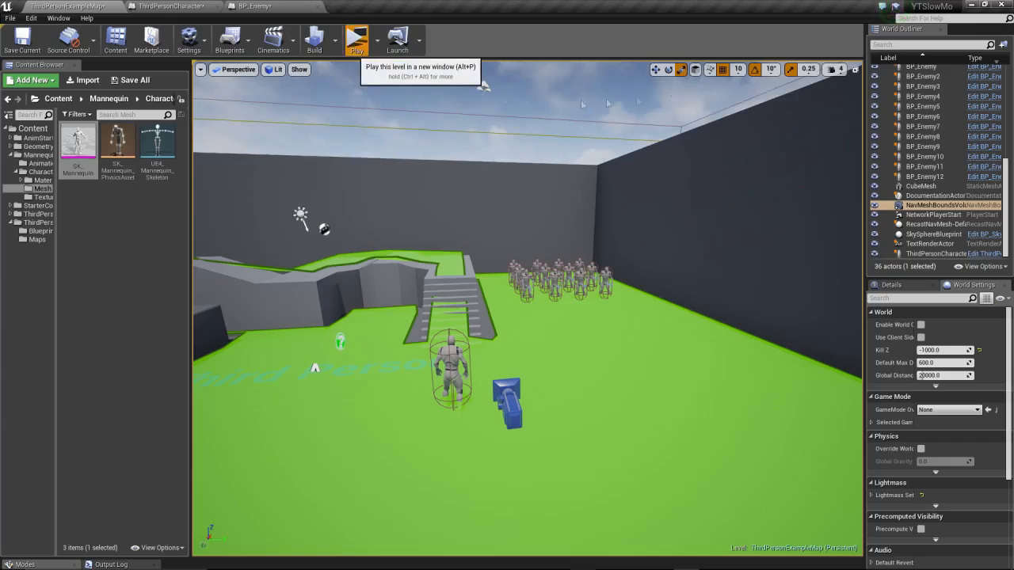
left_click(359, 39)
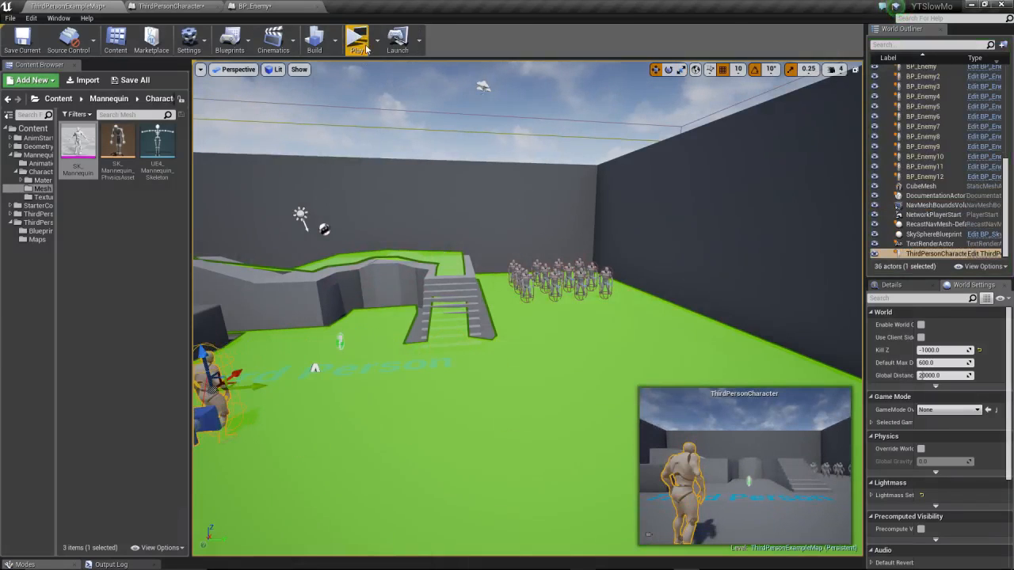
left_click(356, 38)
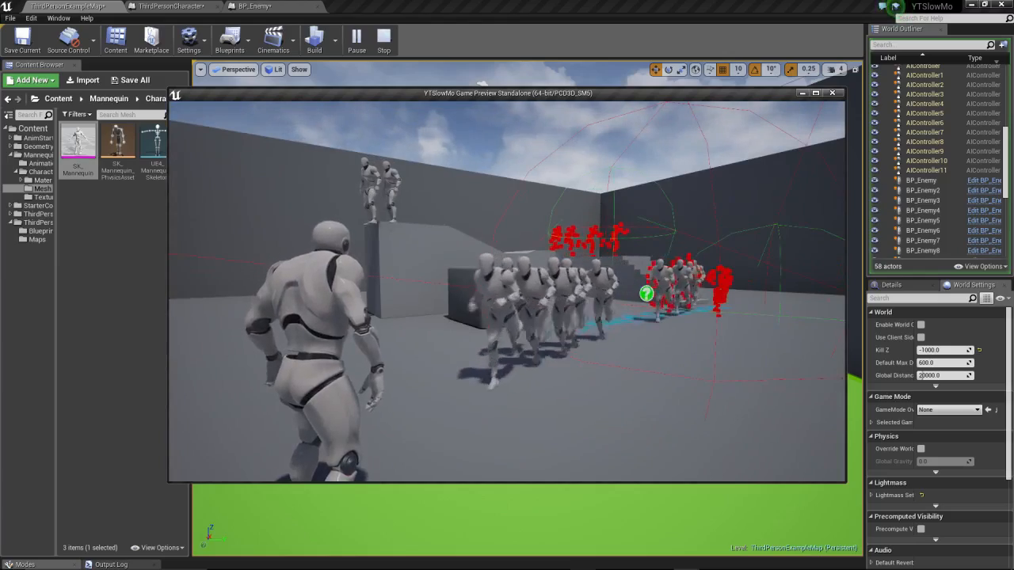
left_click(382, 40)
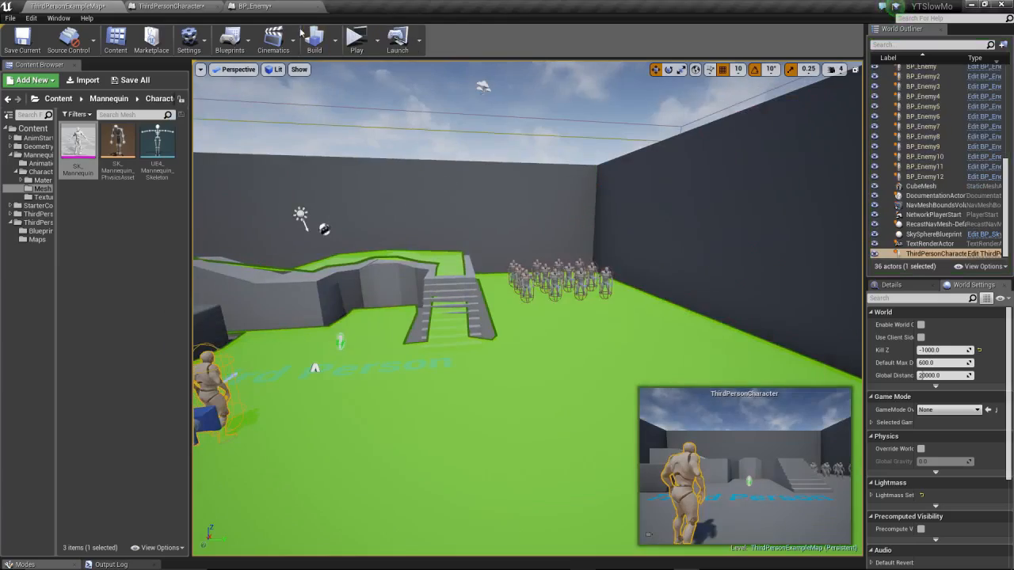